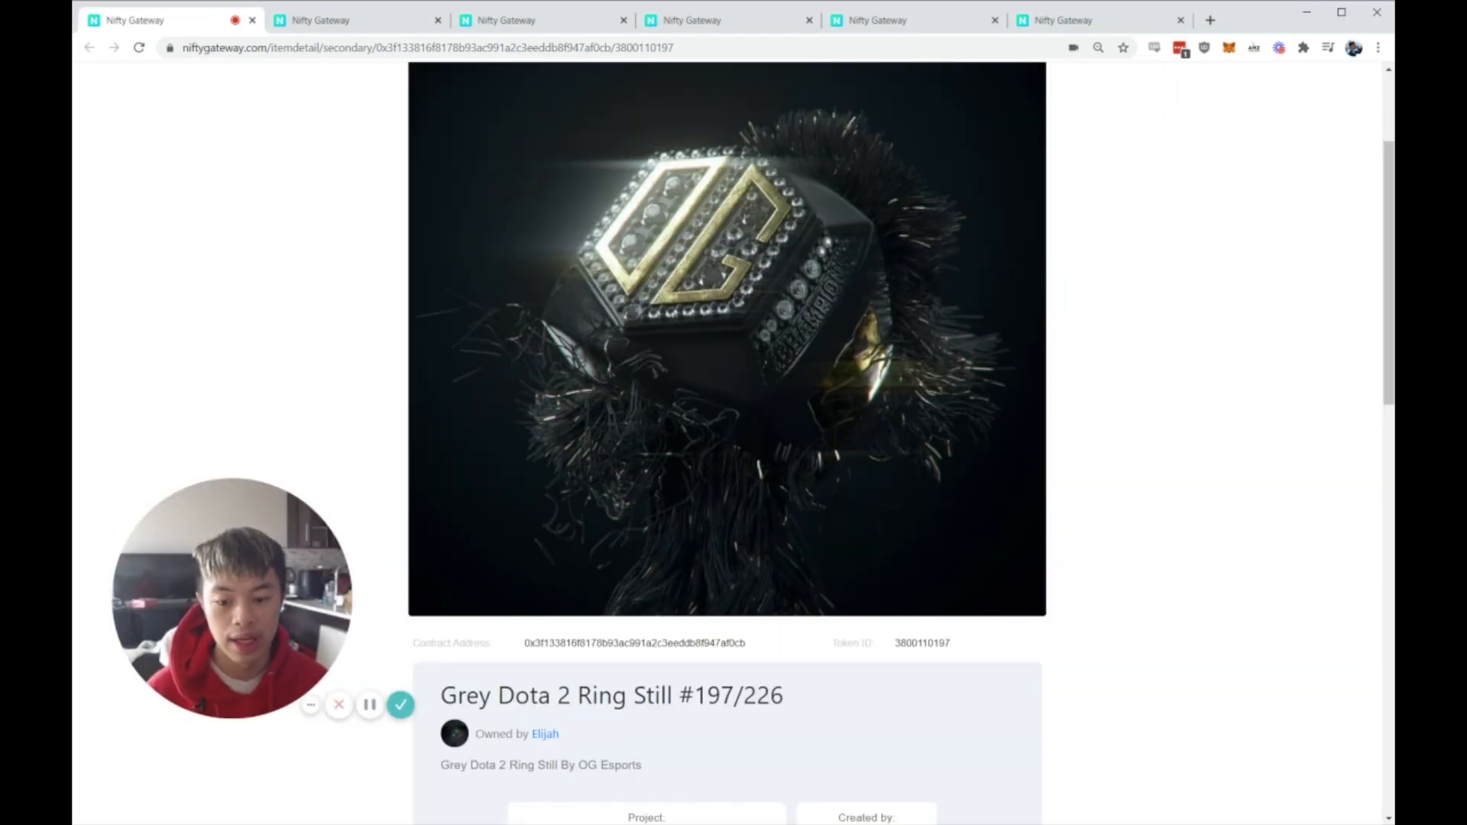
Step: Scroll to the Grey Dota 2 Ring sales history and highlight edition #111's $245.00 sale
scroll(down, 3)
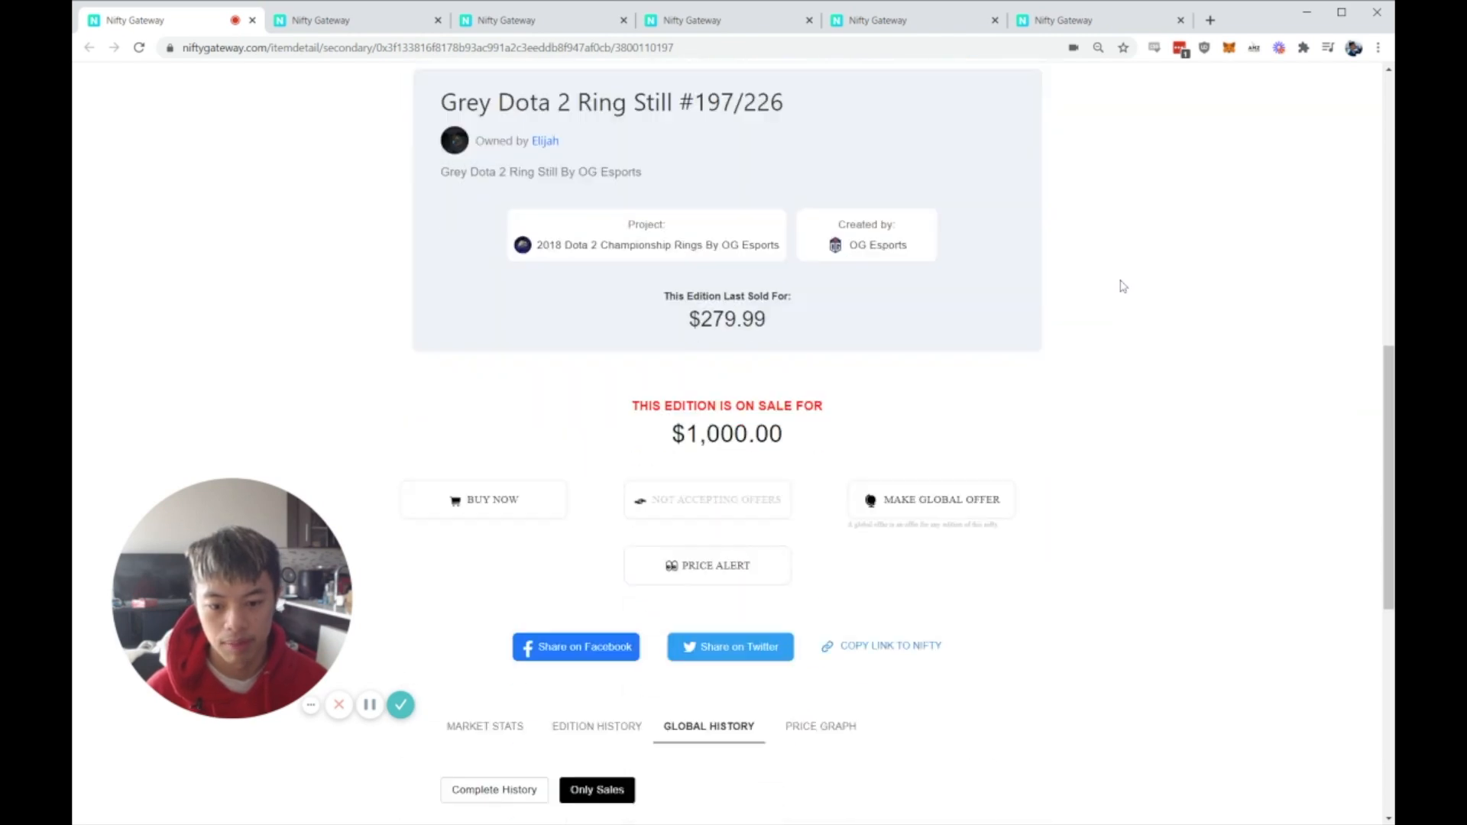
scroll(down, 3)
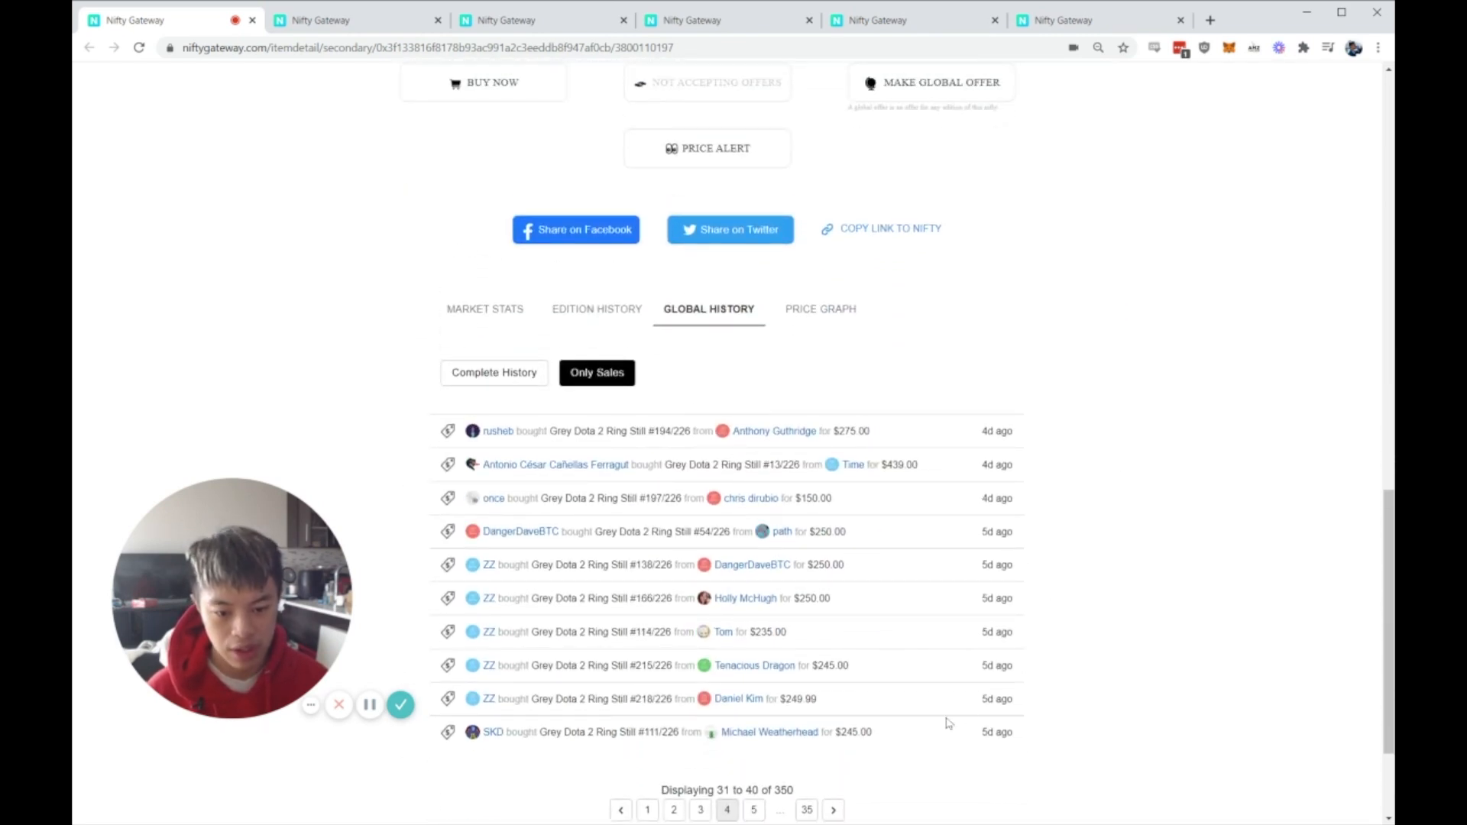
double_click(855, 732)
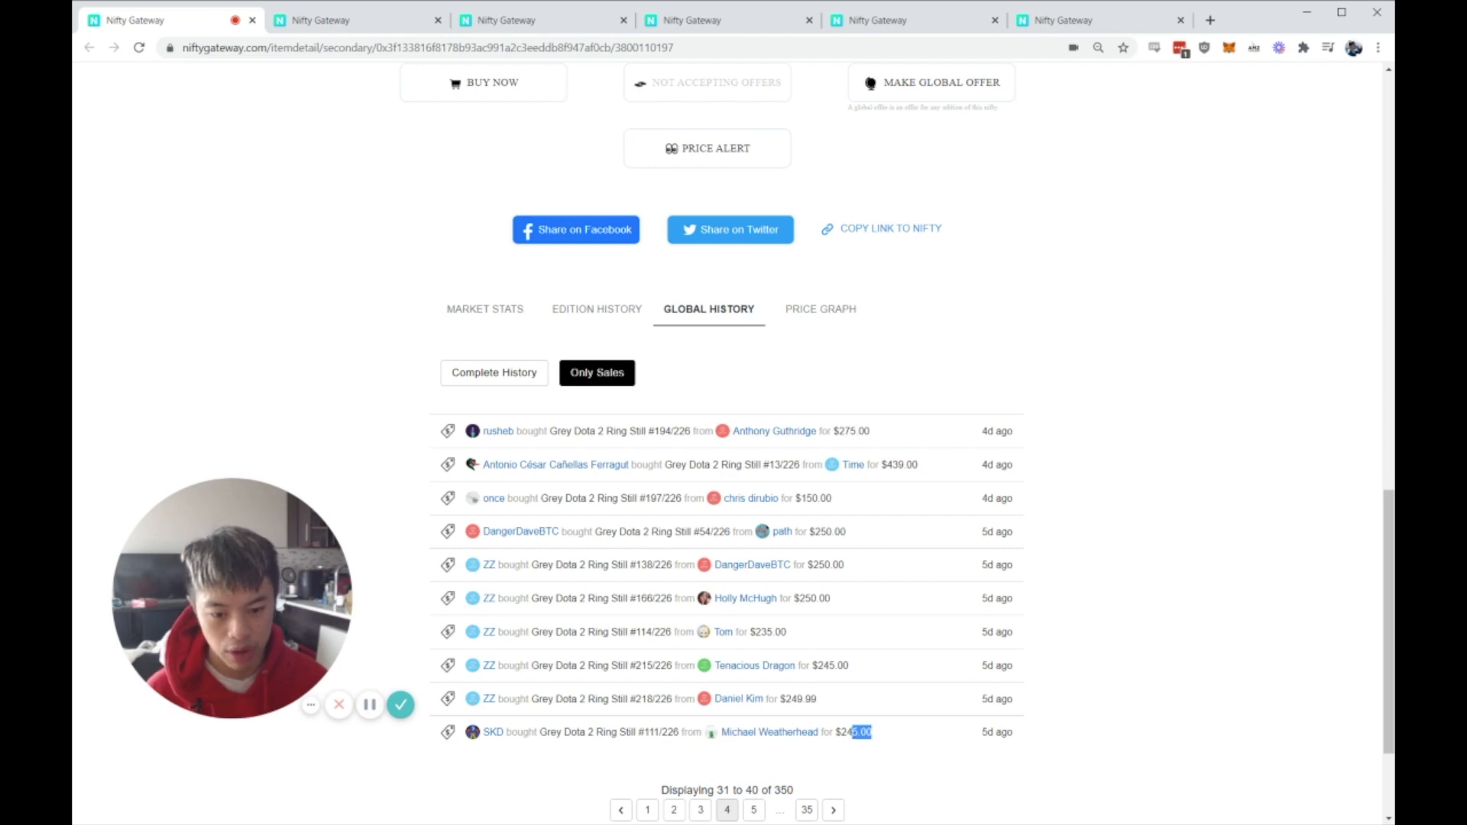
scroll(down, 3)
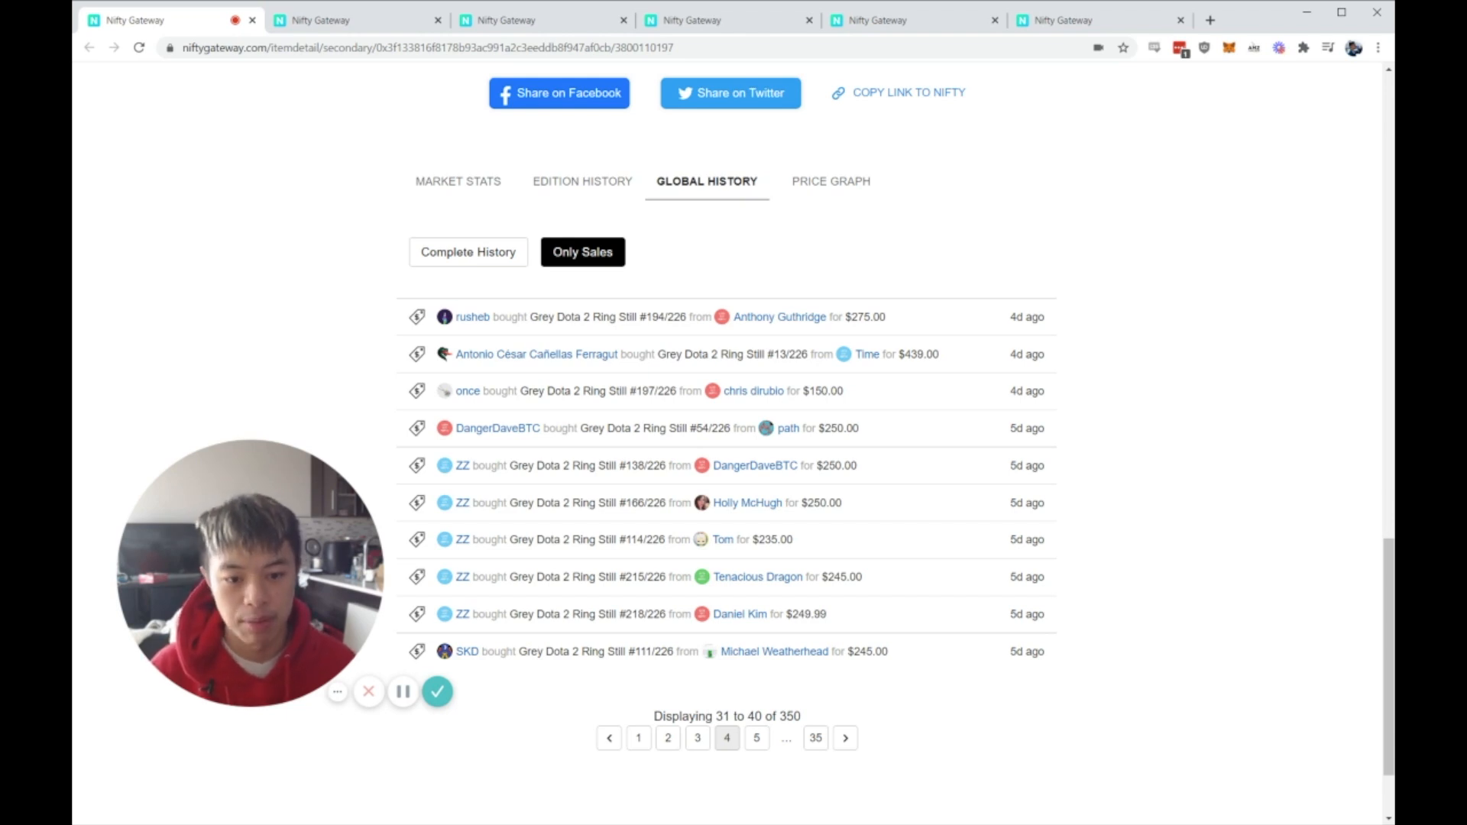
Step: Highlight two more Grey Dota 2 Ring sale prices, then switch to the SLIDE #3/41 tab
double_click(826, 390)
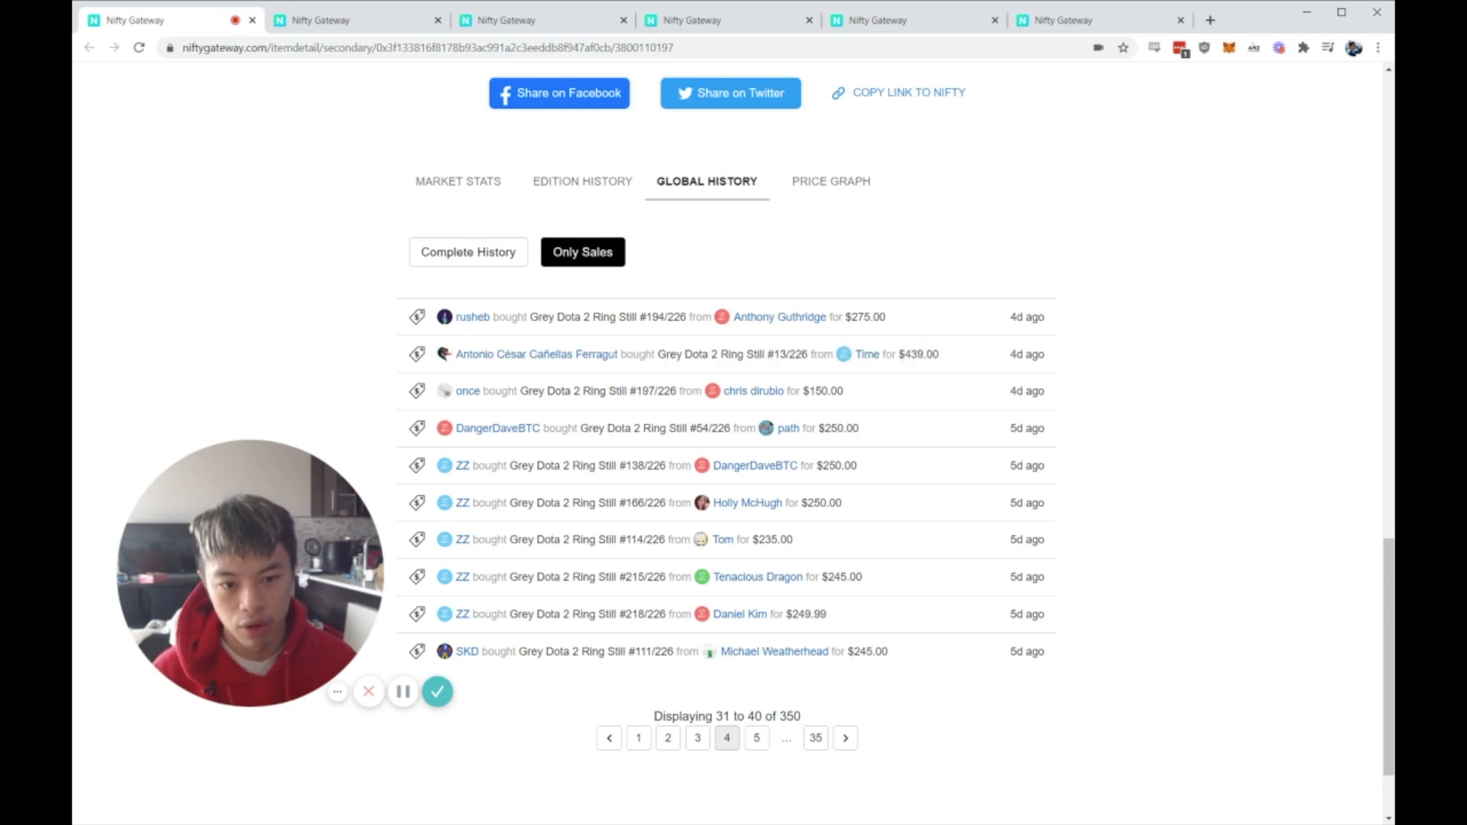
double_click(868, 317)
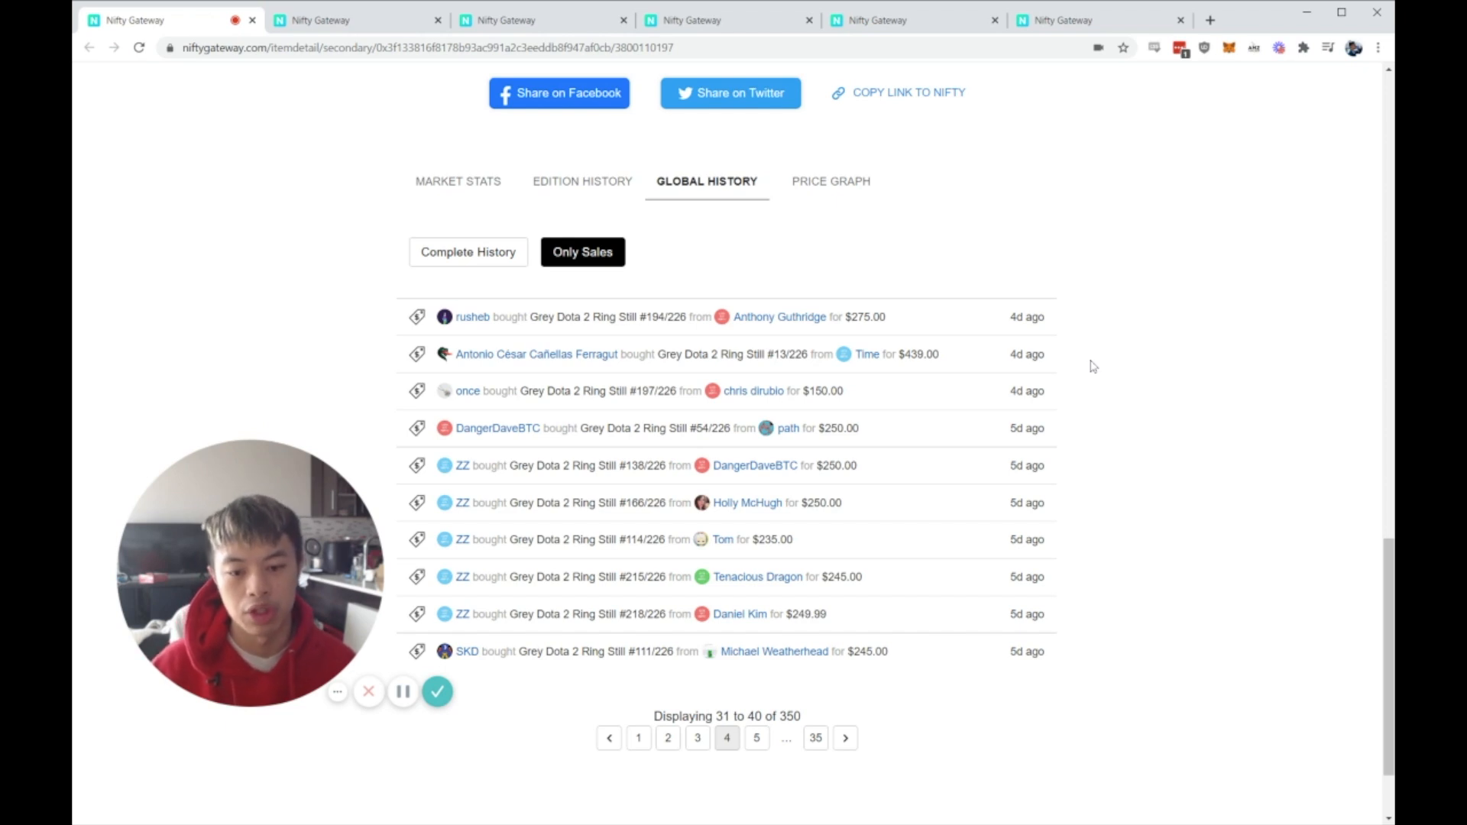
mouse_move(848, 407)
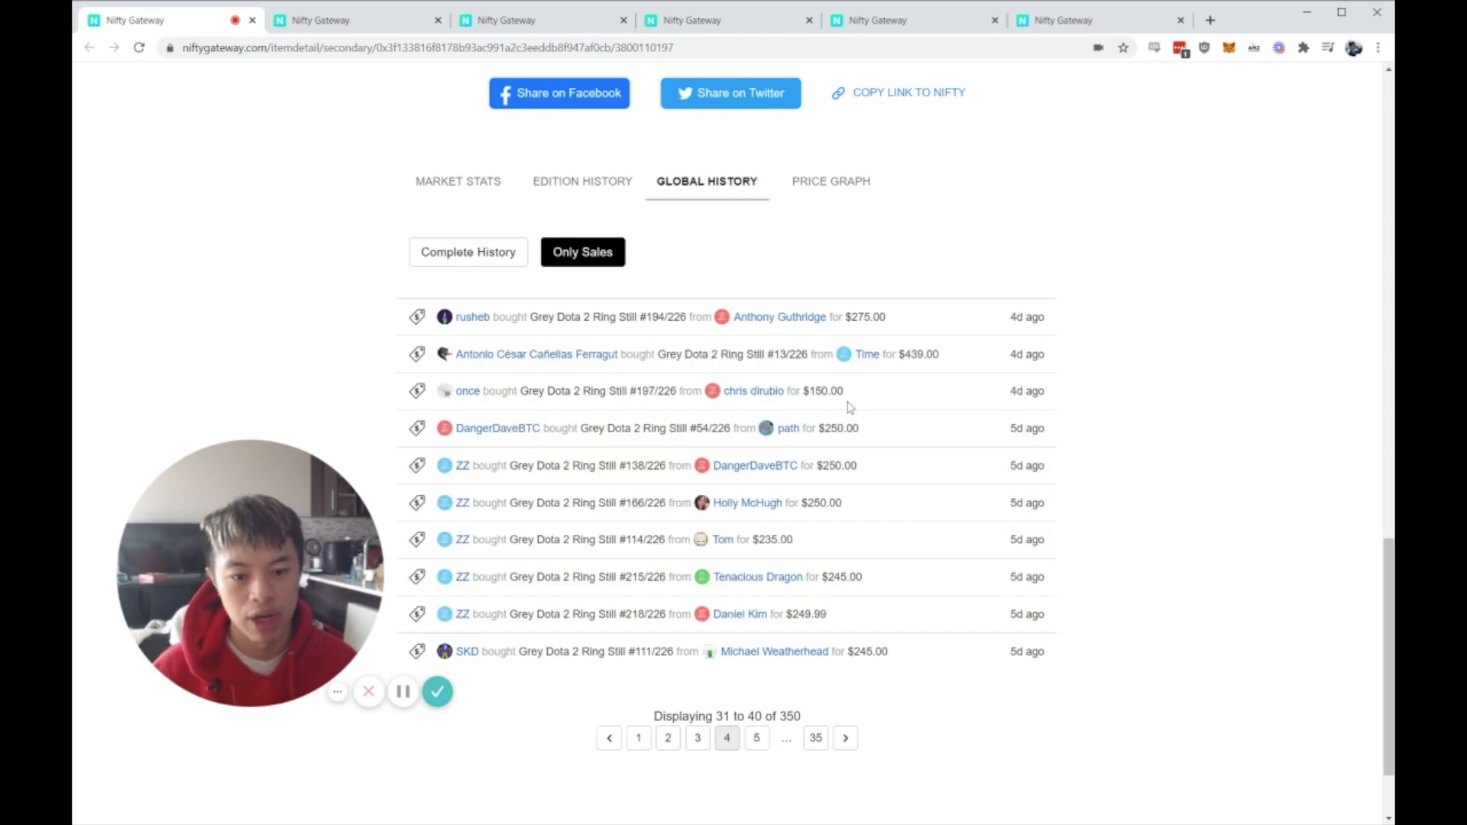
click(348, 20)
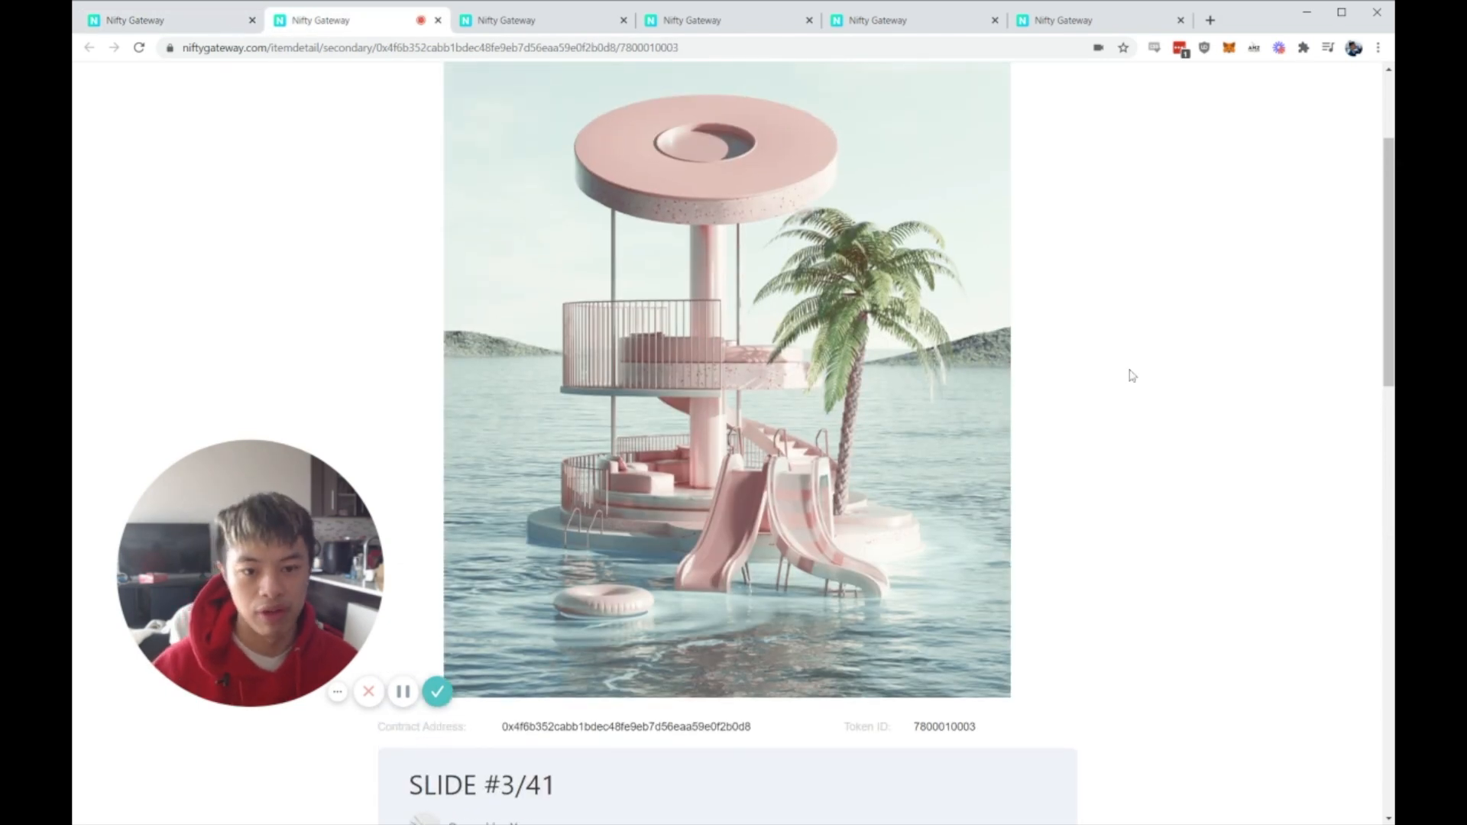
Step: Scroll to SLIDE Global History and highlight SLIDE #16/41's $999.99 sale, then switch tabs
scroll(down, 3)
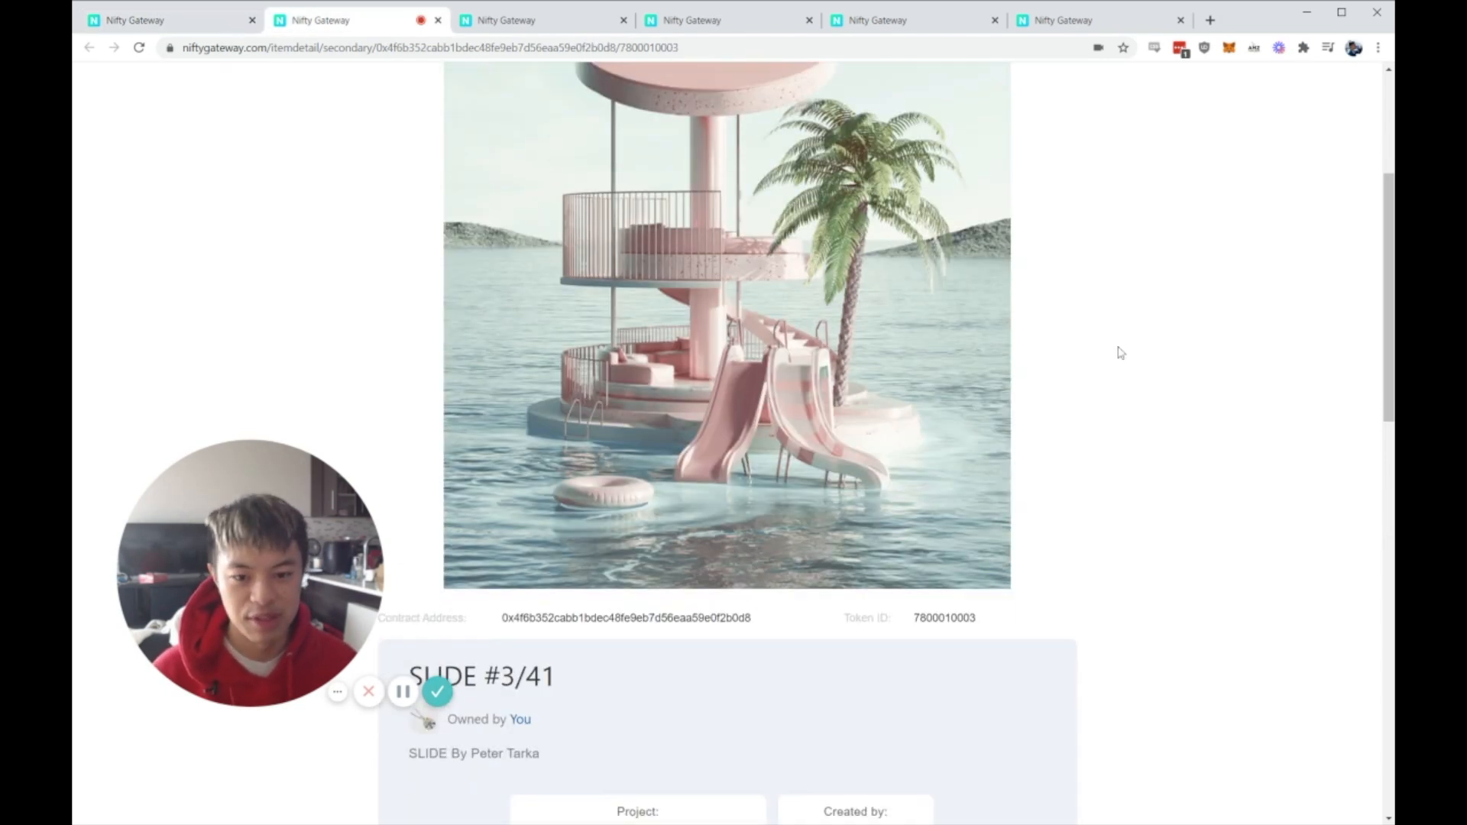
scroll(down, 3)
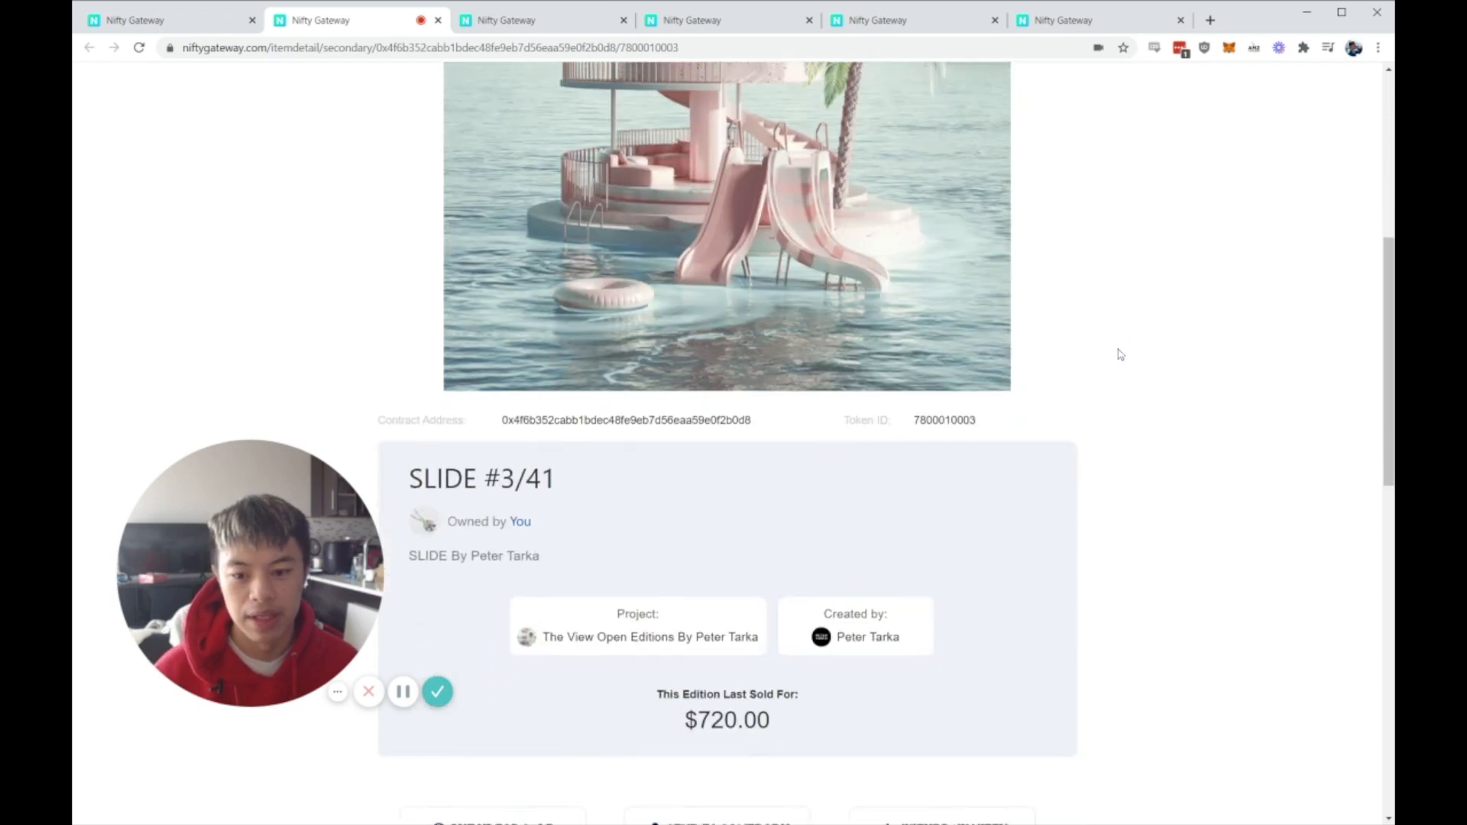
scroll(down, 3)
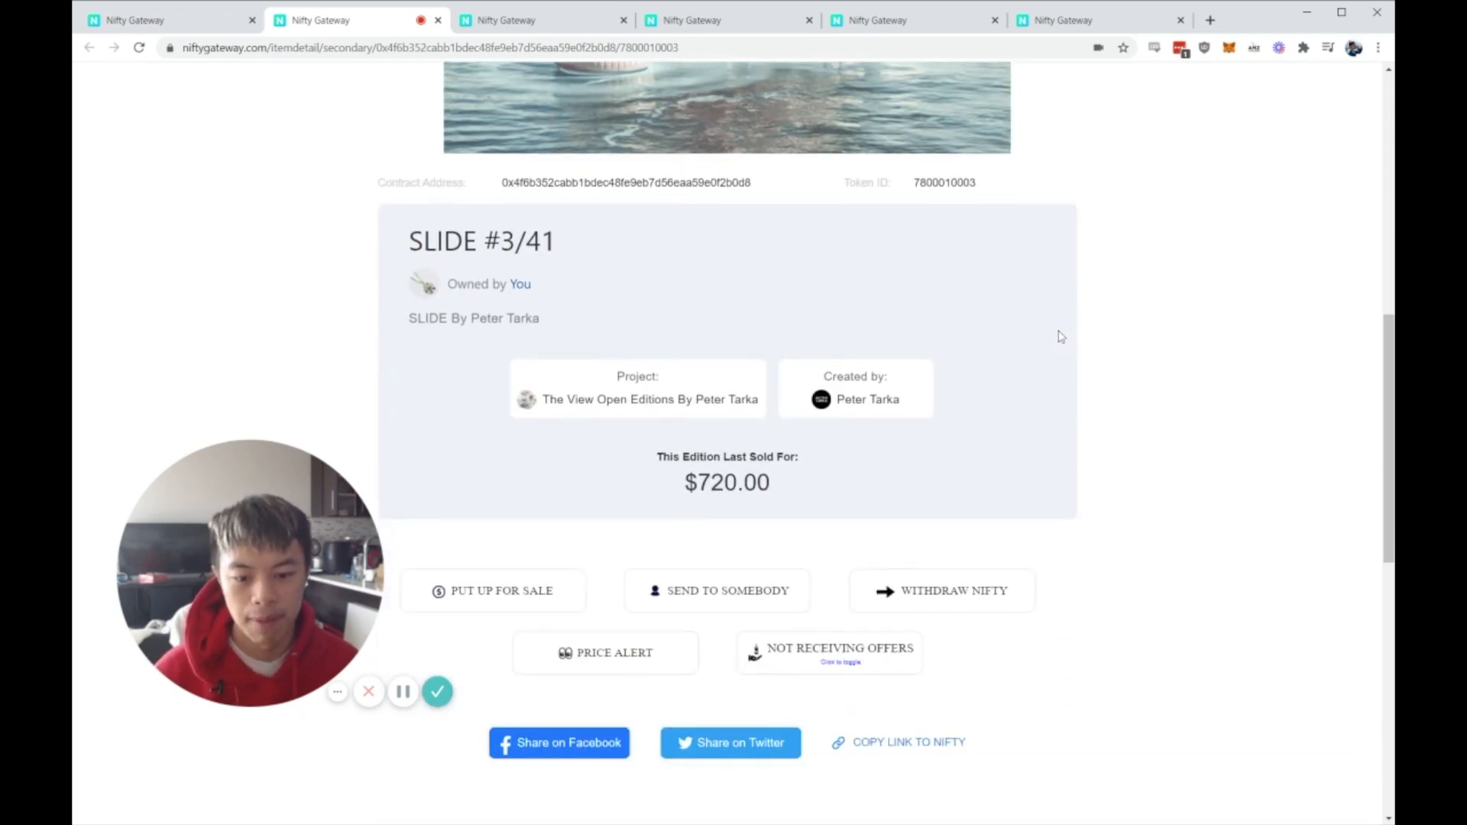
scroll(down, 3)
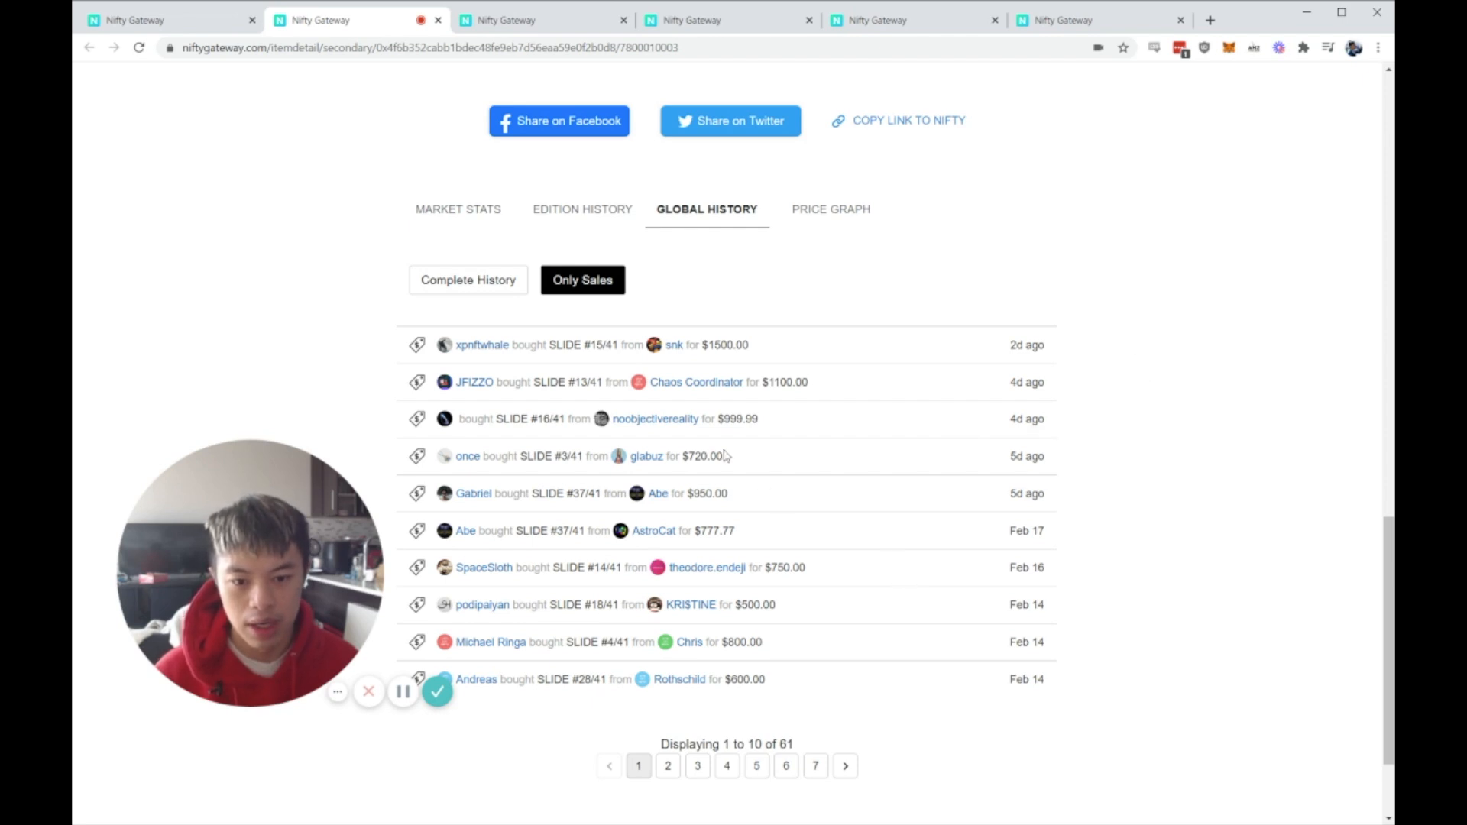
double_click(729, 530)
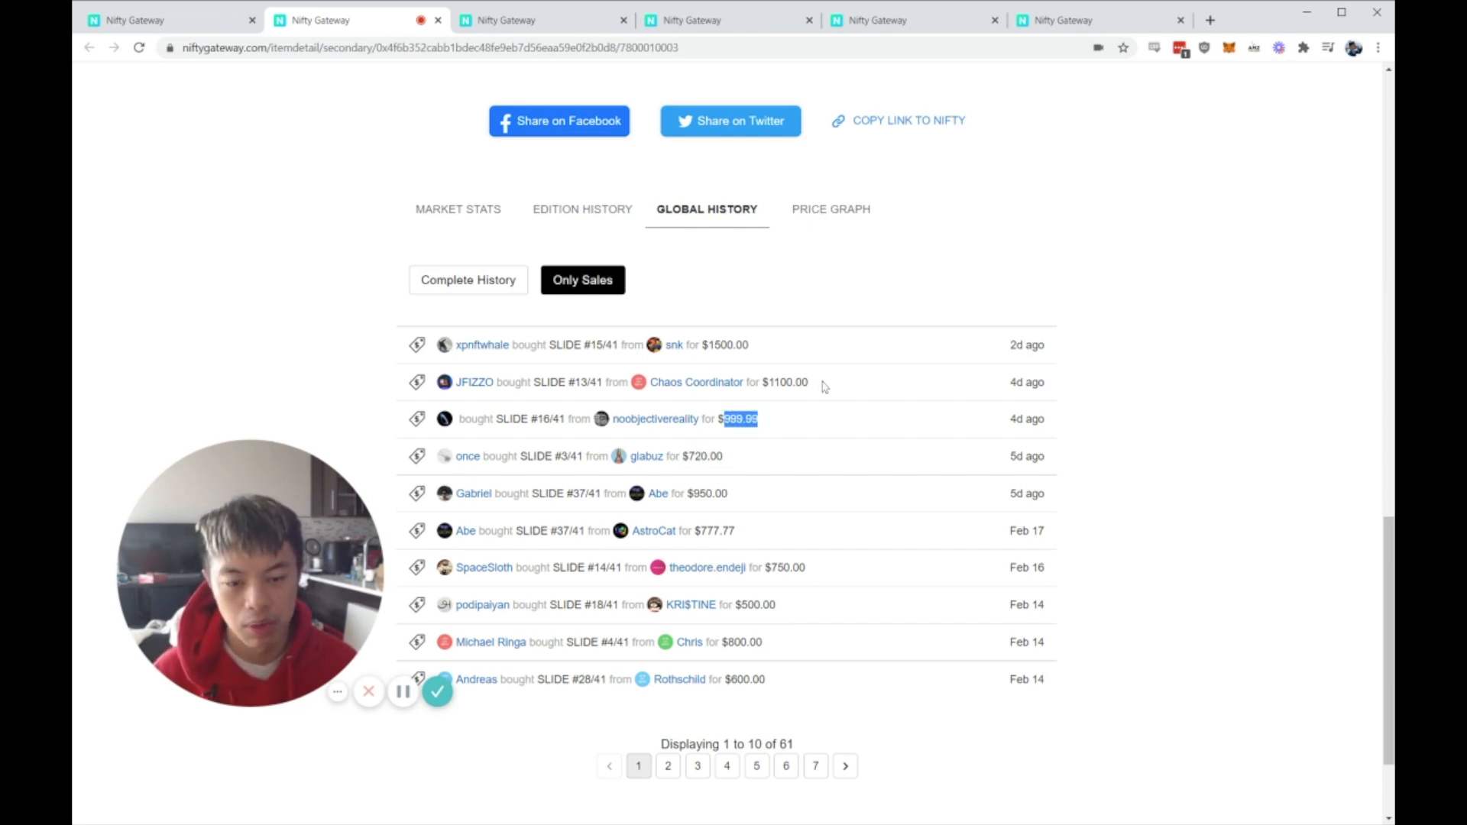
click(531, 20)
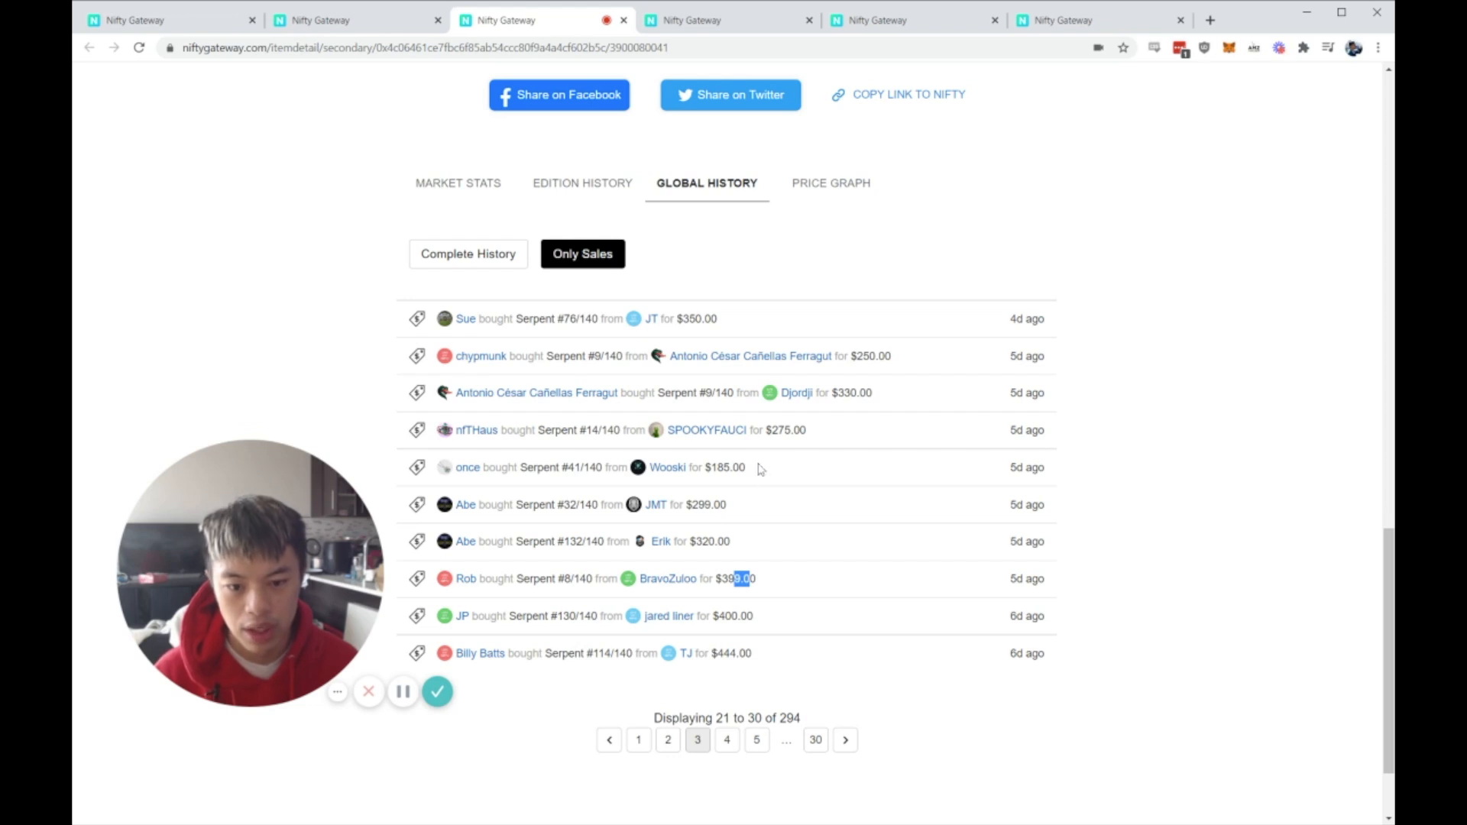
mouse_move(752, 477)
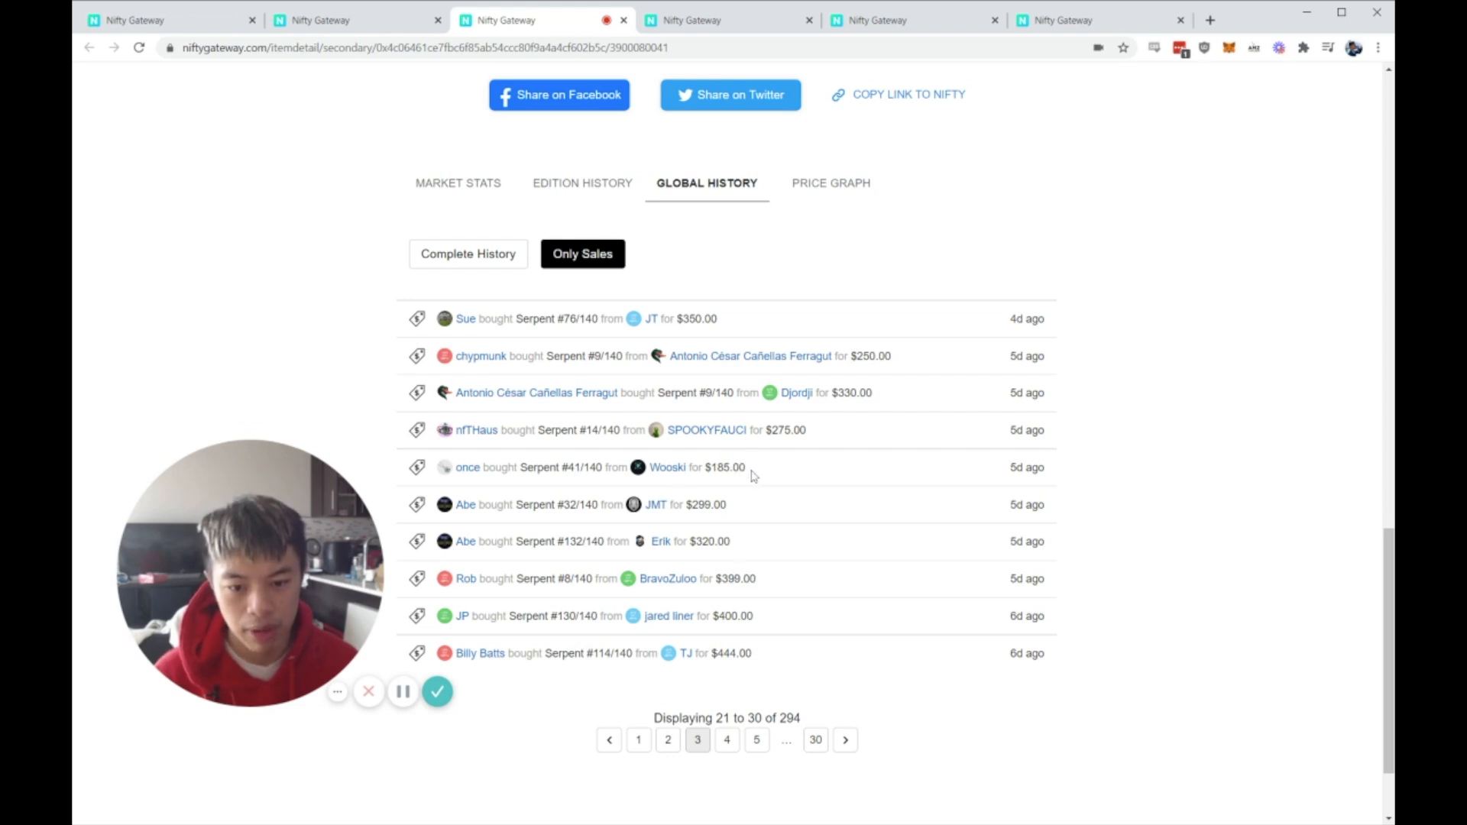
Step: Highlight a Serpent sale price on page 3 of 30 of Global History
double_click(728, 466)
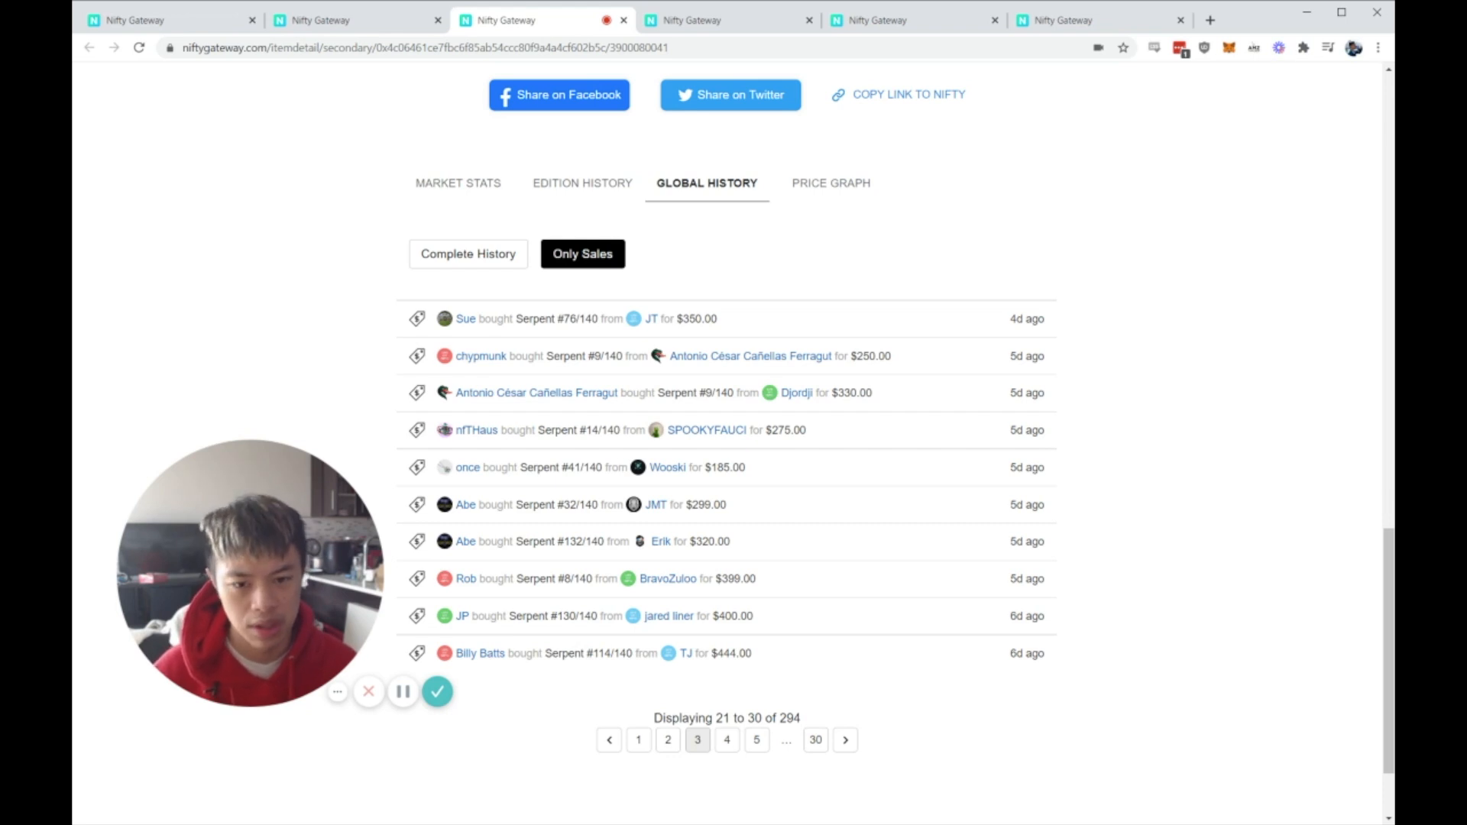
mouse_move(748, 487)
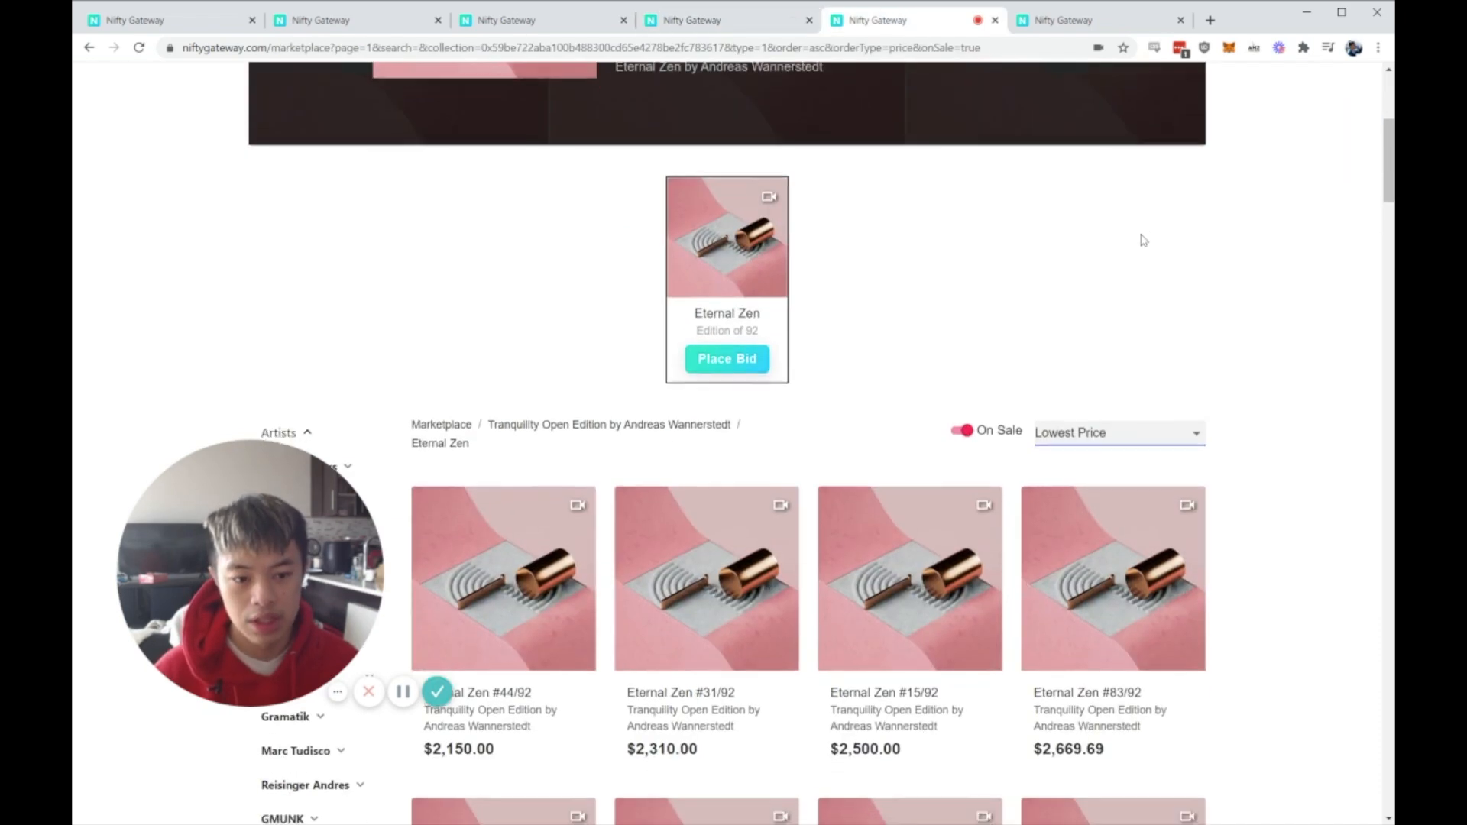
Step: Scroll through Eternal Zen on-sale editions sorted by lowest price, starting at $2,150
scroll(down, 3)
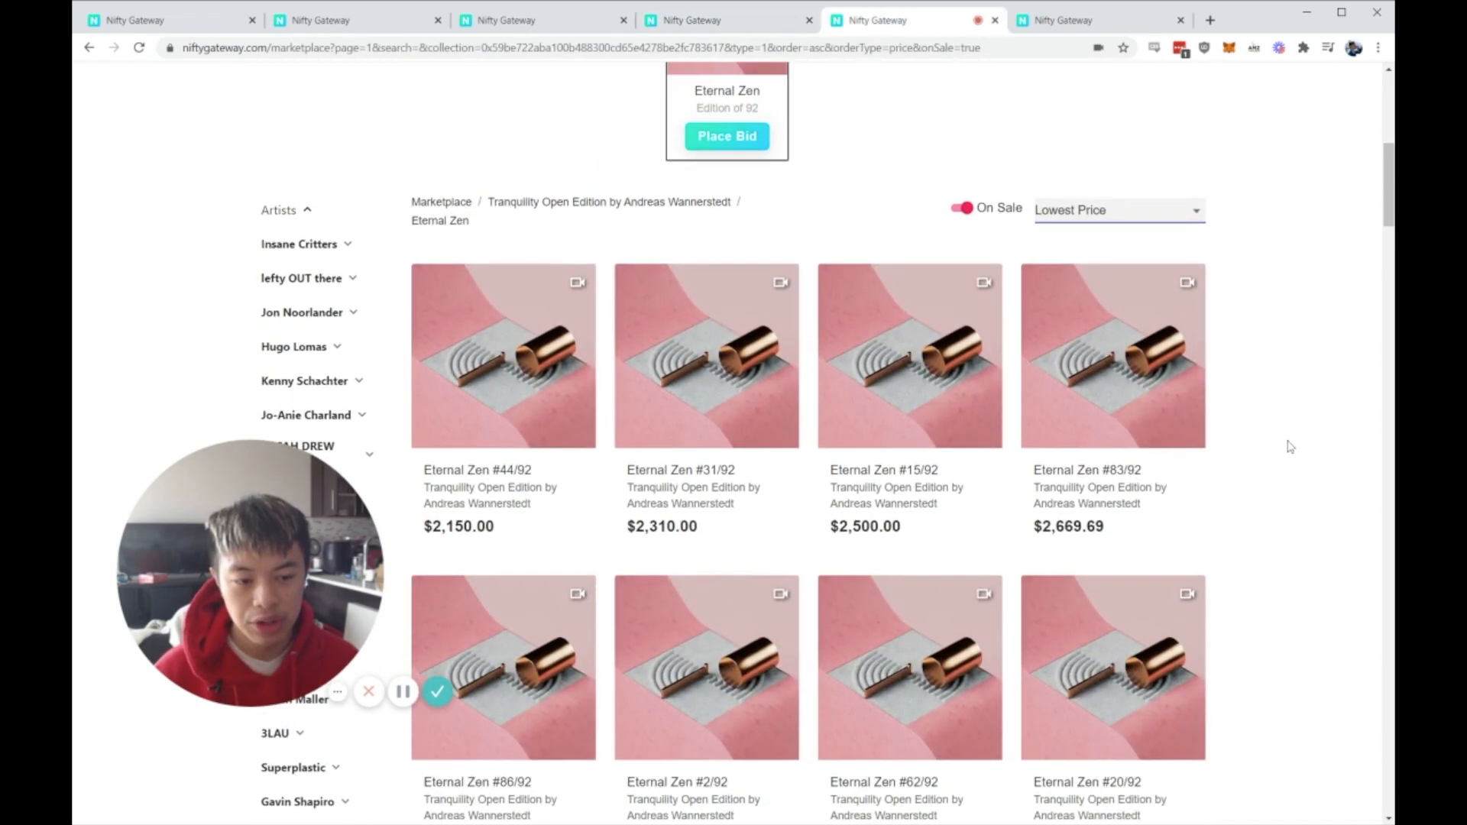
scroll(down, 3)
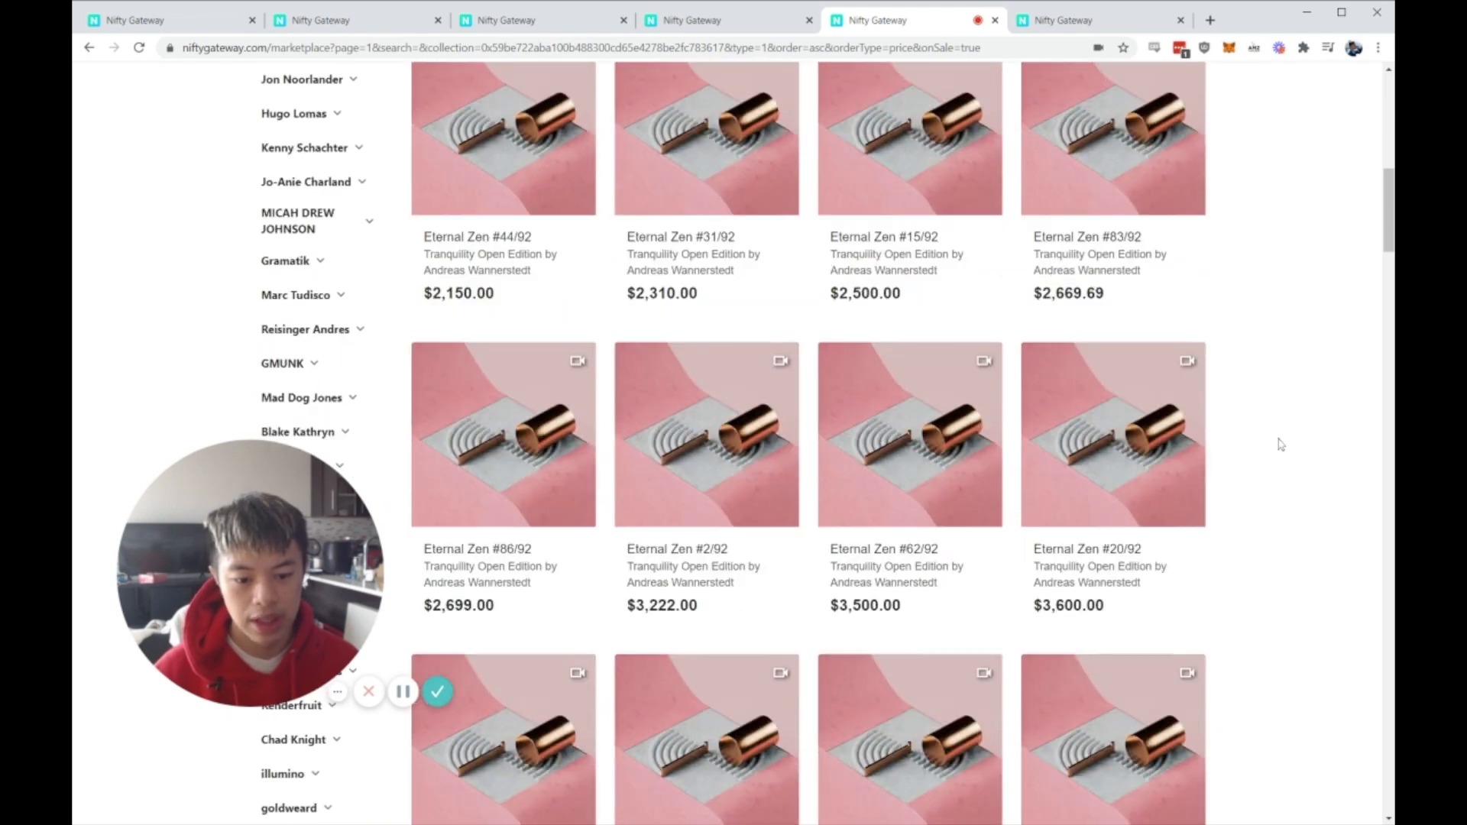
scroll(down, 3)
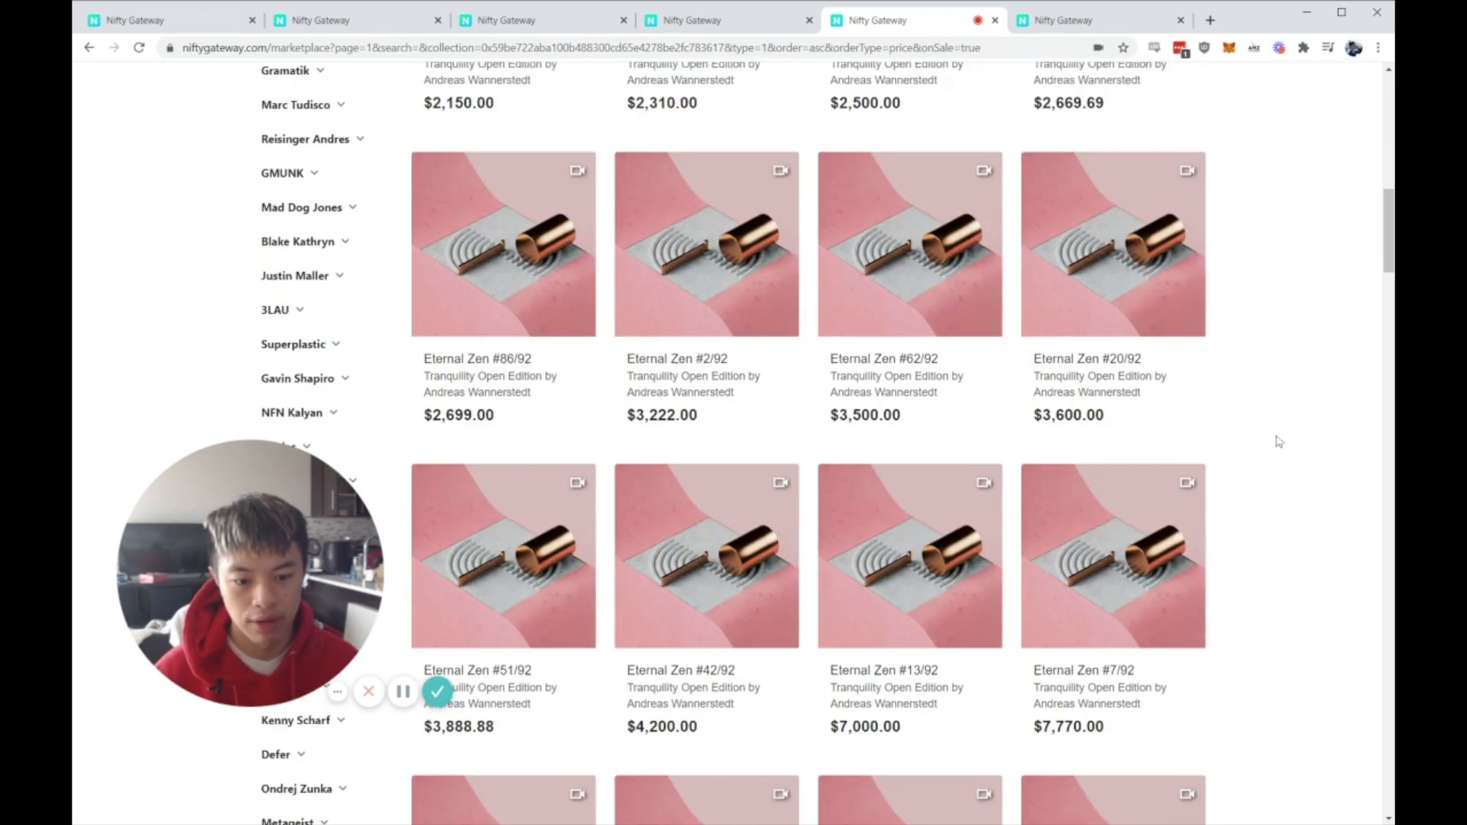
scroll(up, 3)
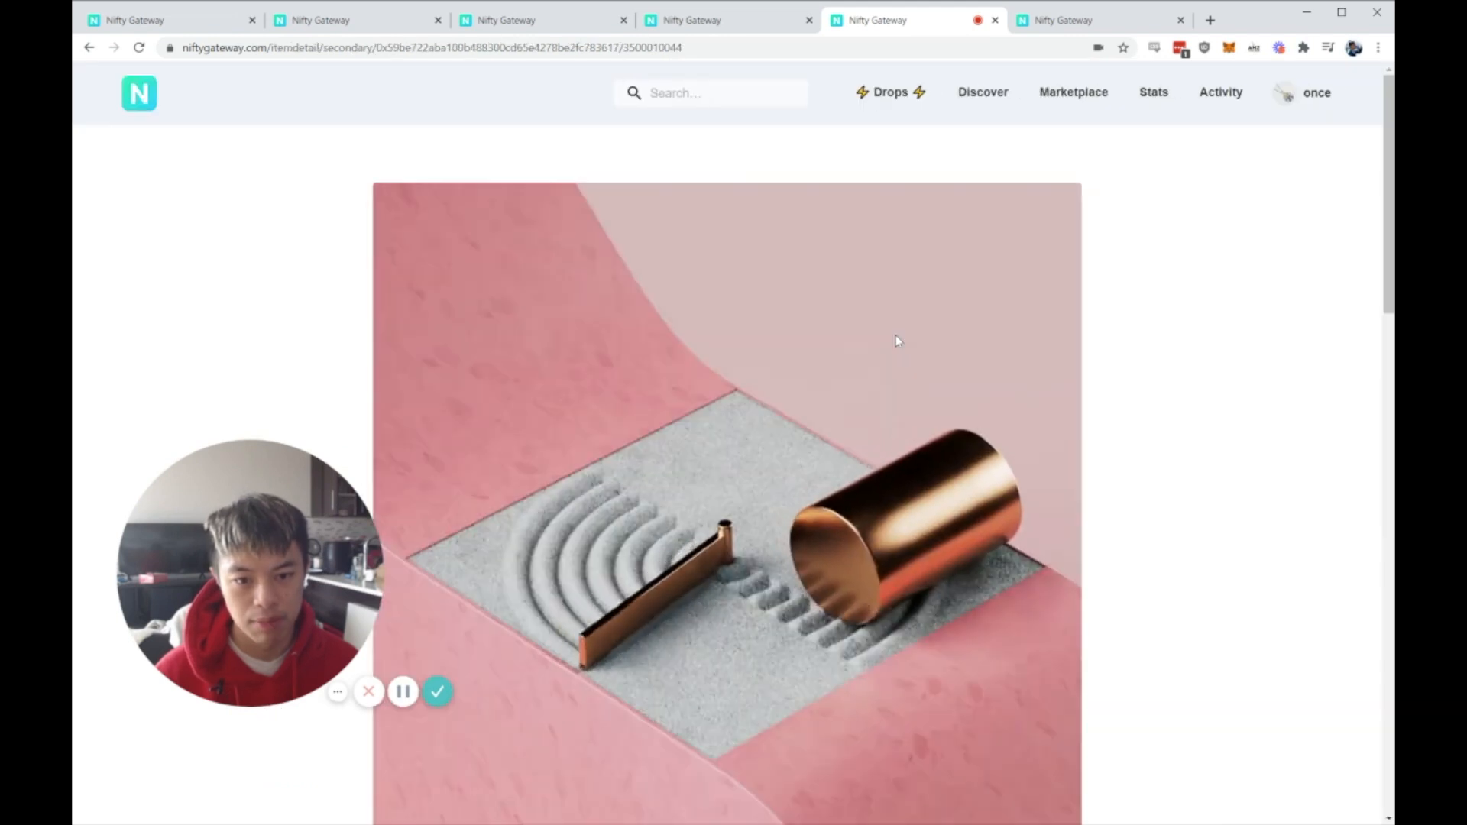
Step: Review the $2,150.00 Eternal Zen edition's price, last sale and market stats, then go back
scroll(down, 3)
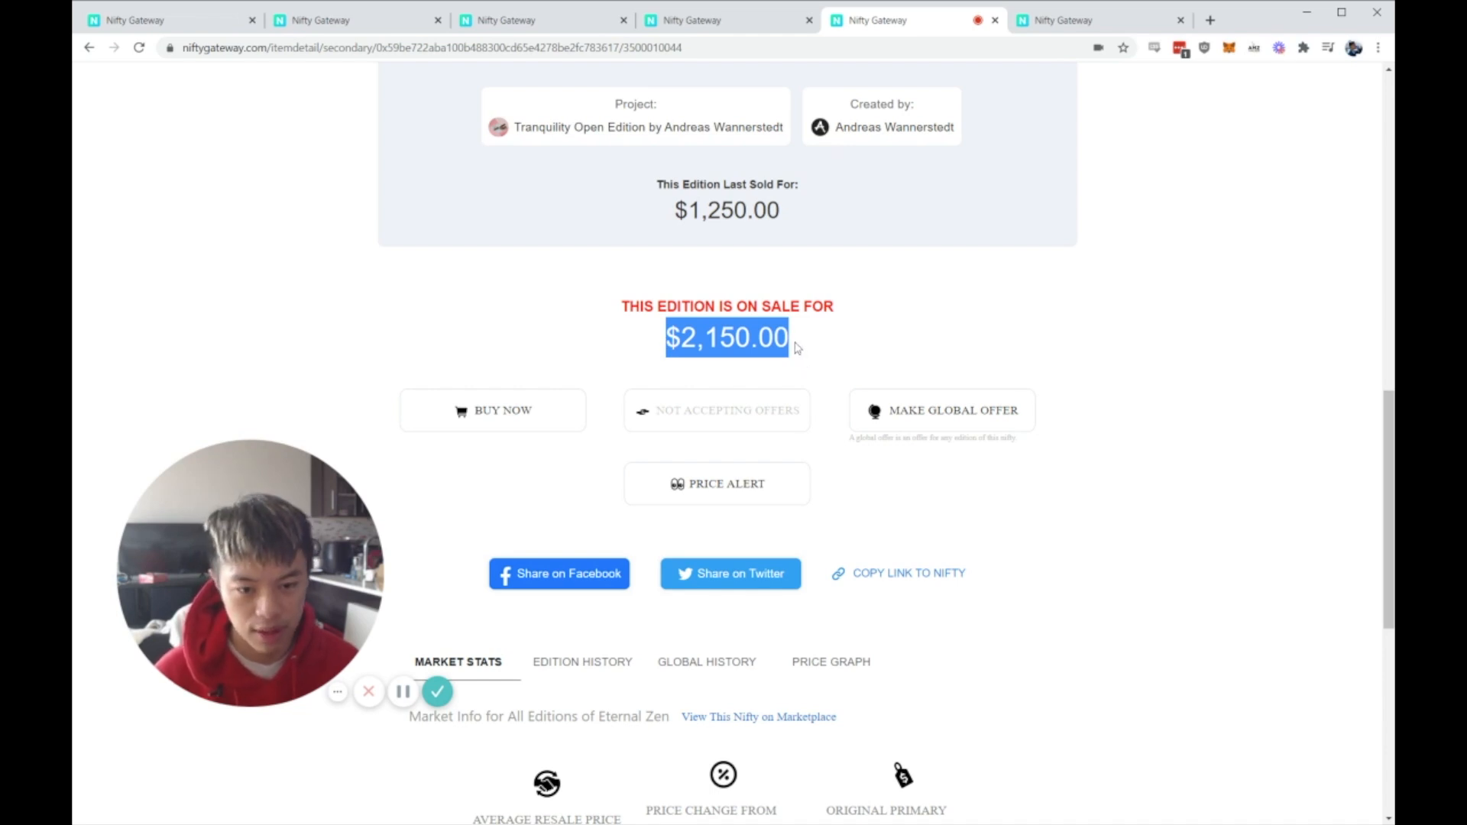
click(796, 346)
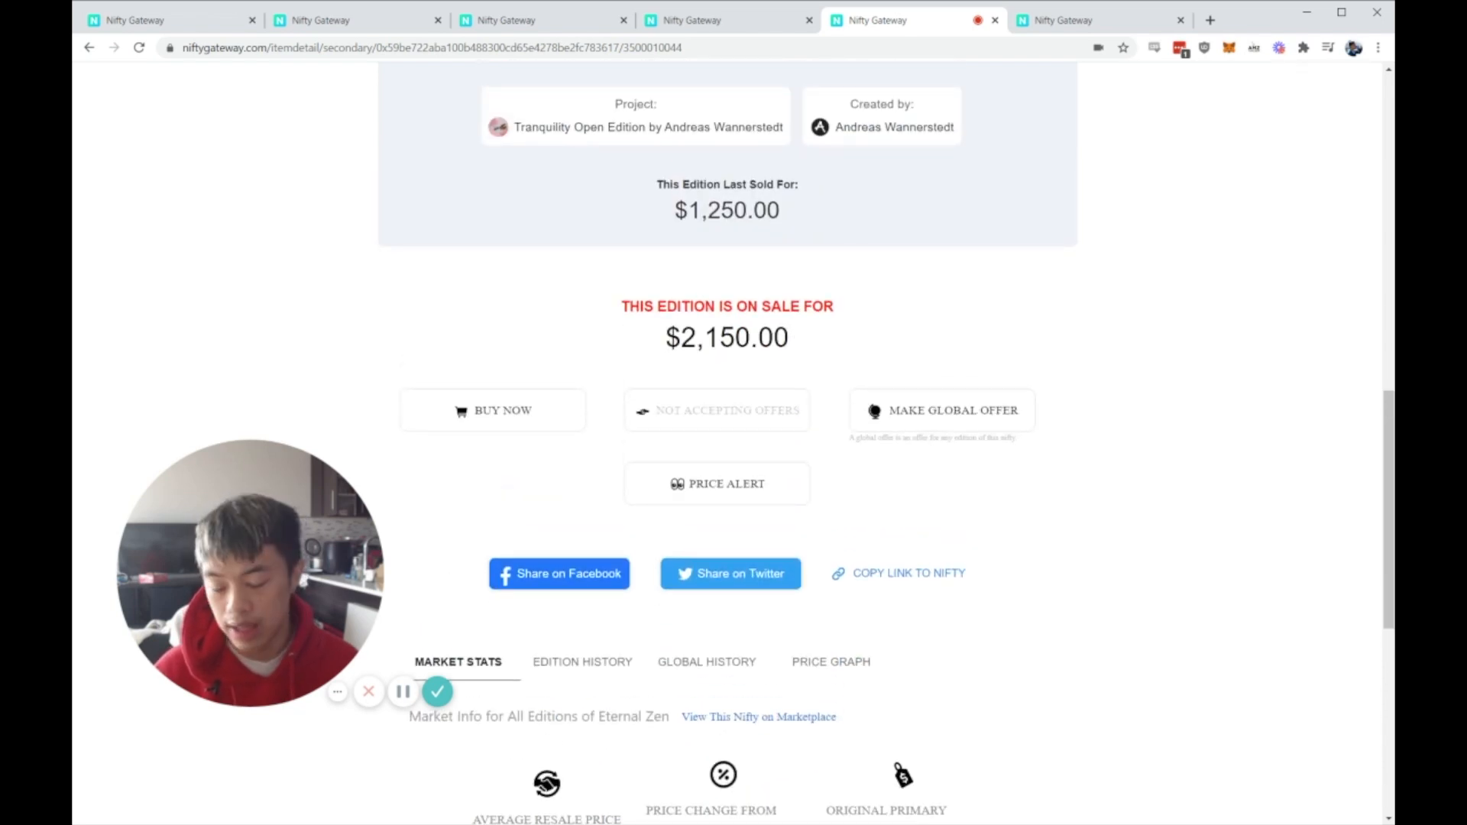
scroll(down, 3)
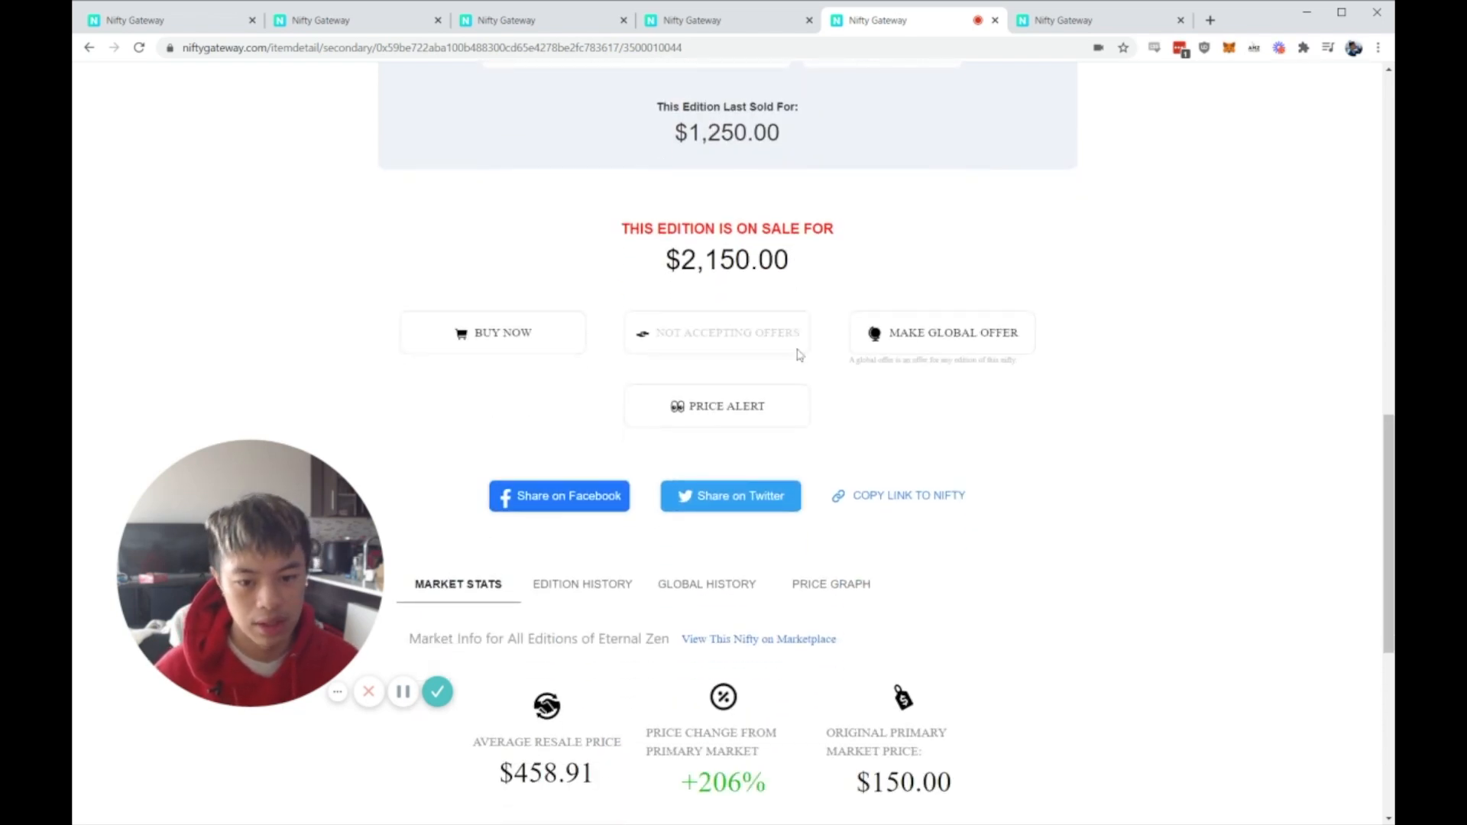
scroll(down, 3)
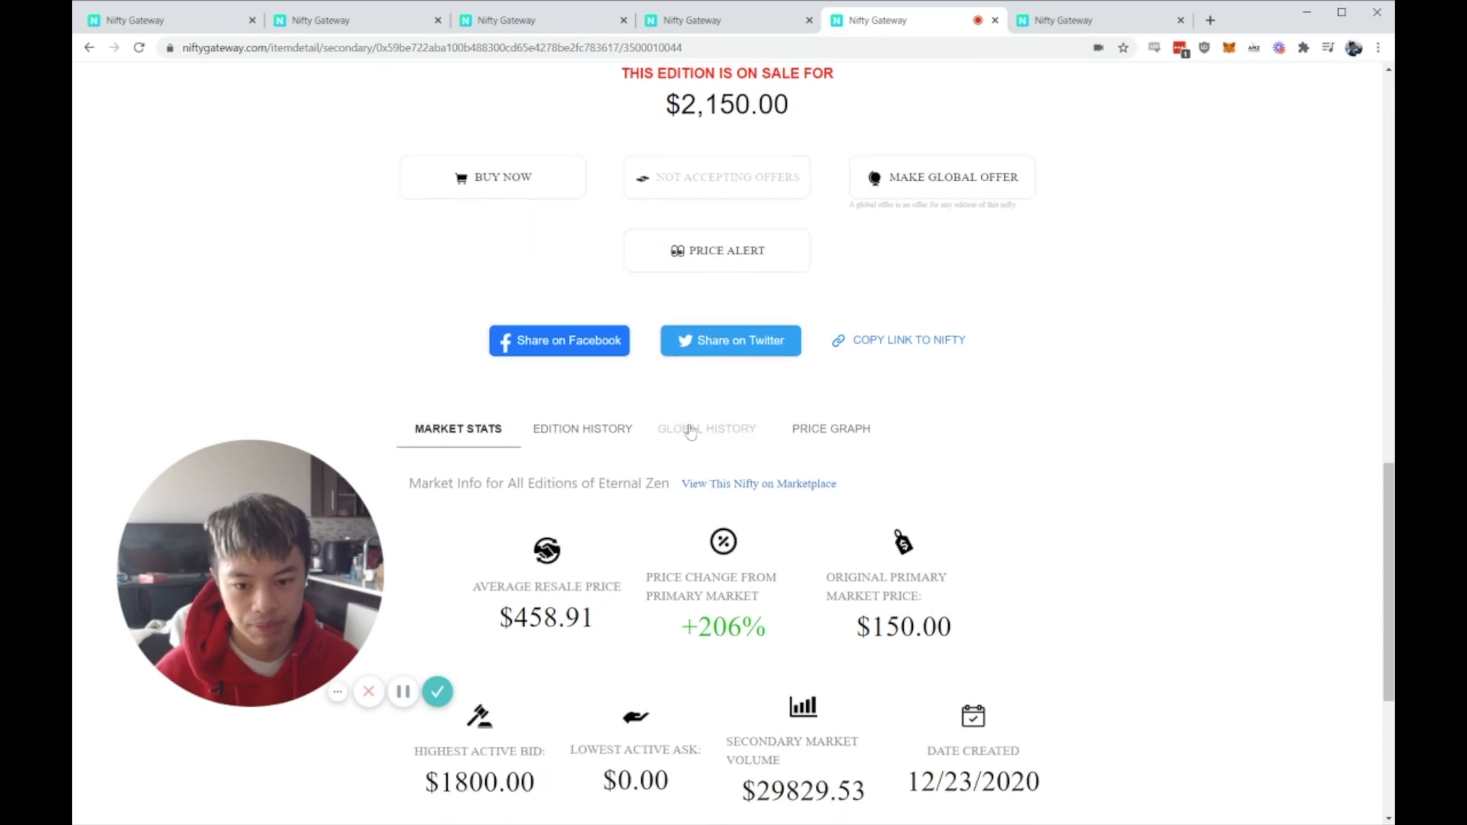
click(582, 429)
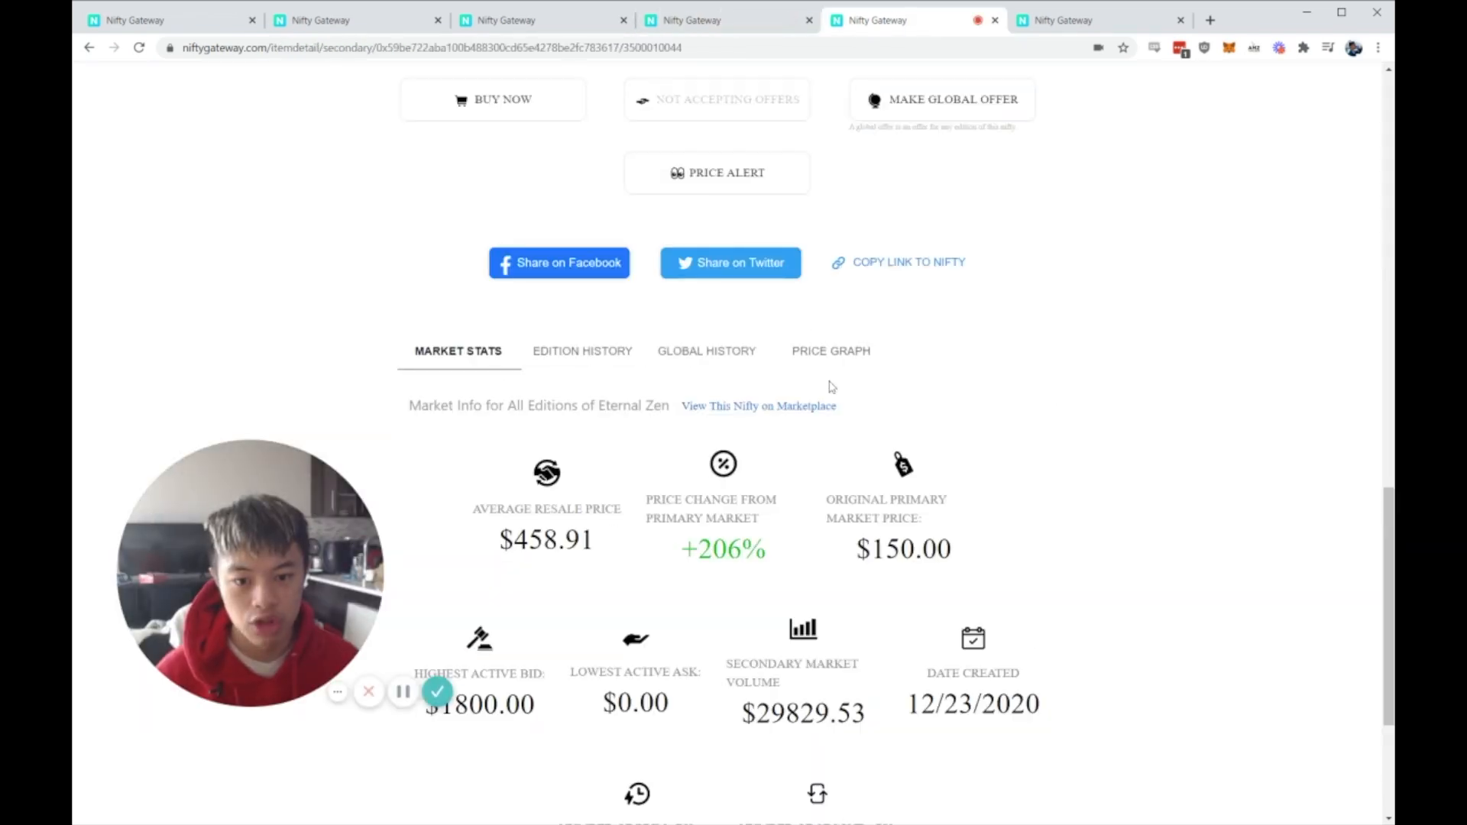
click(758, 406)
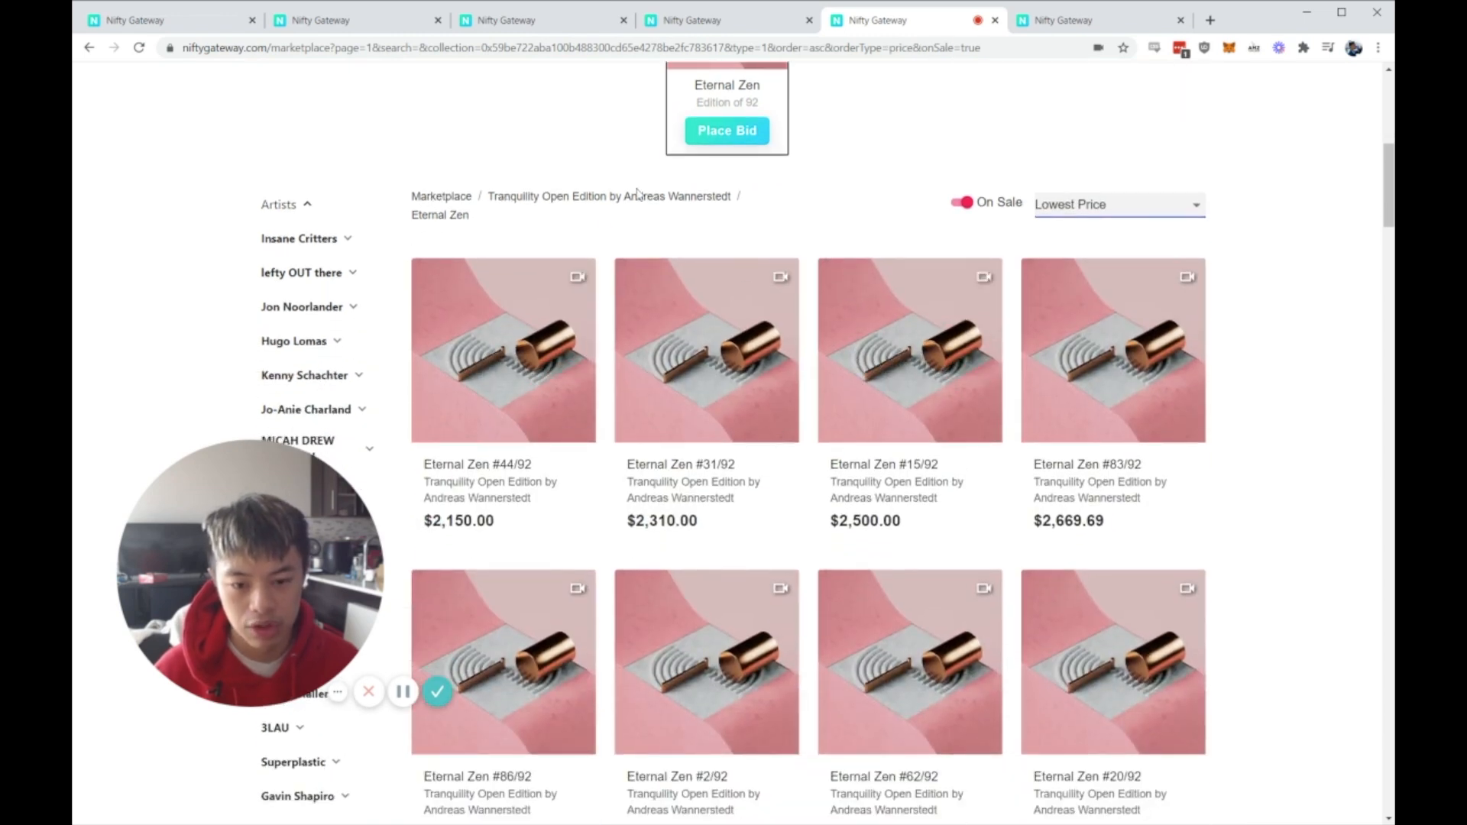
scroll(down, 3)
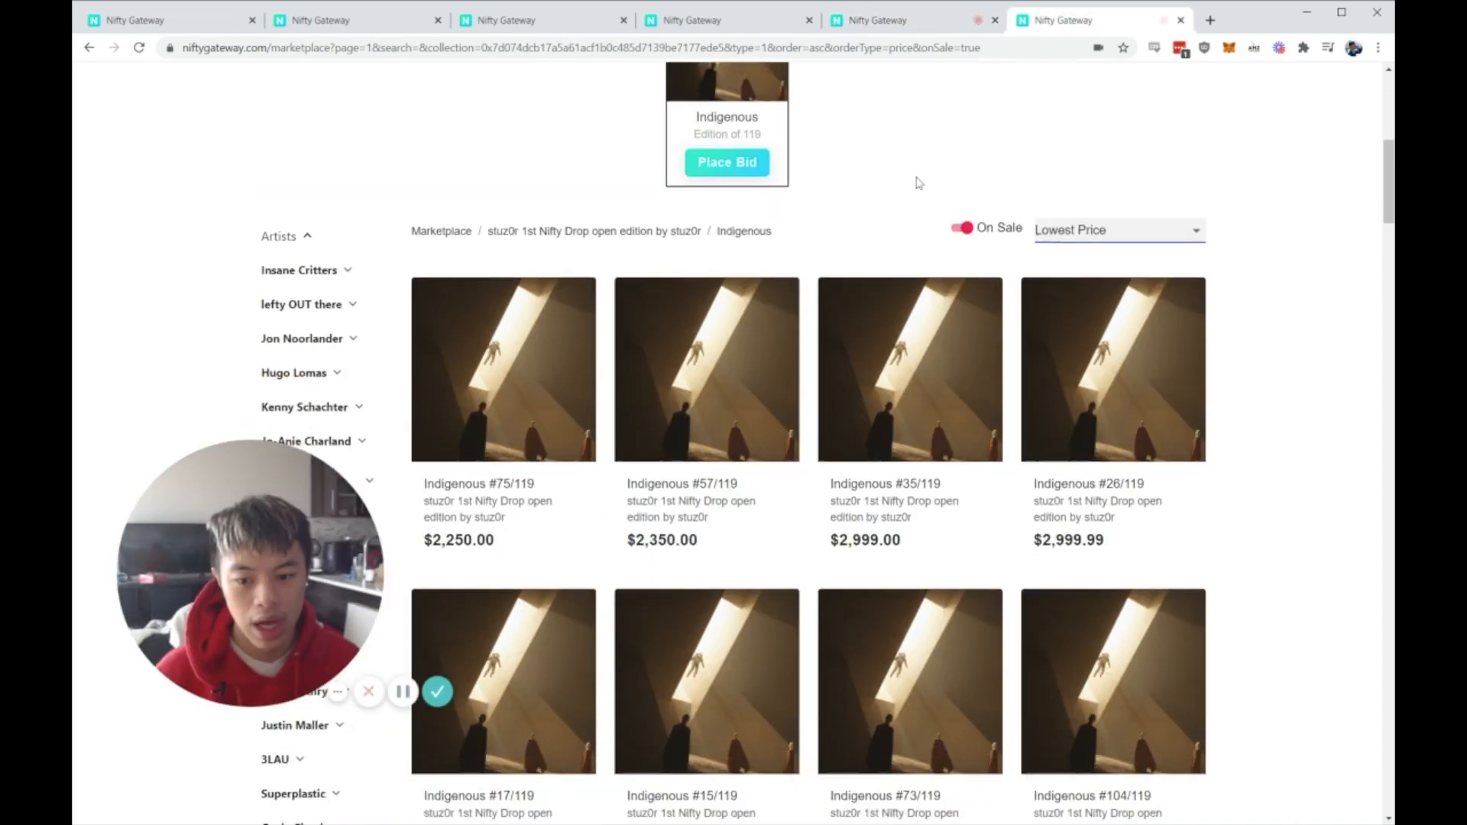
scroll(down, 3)
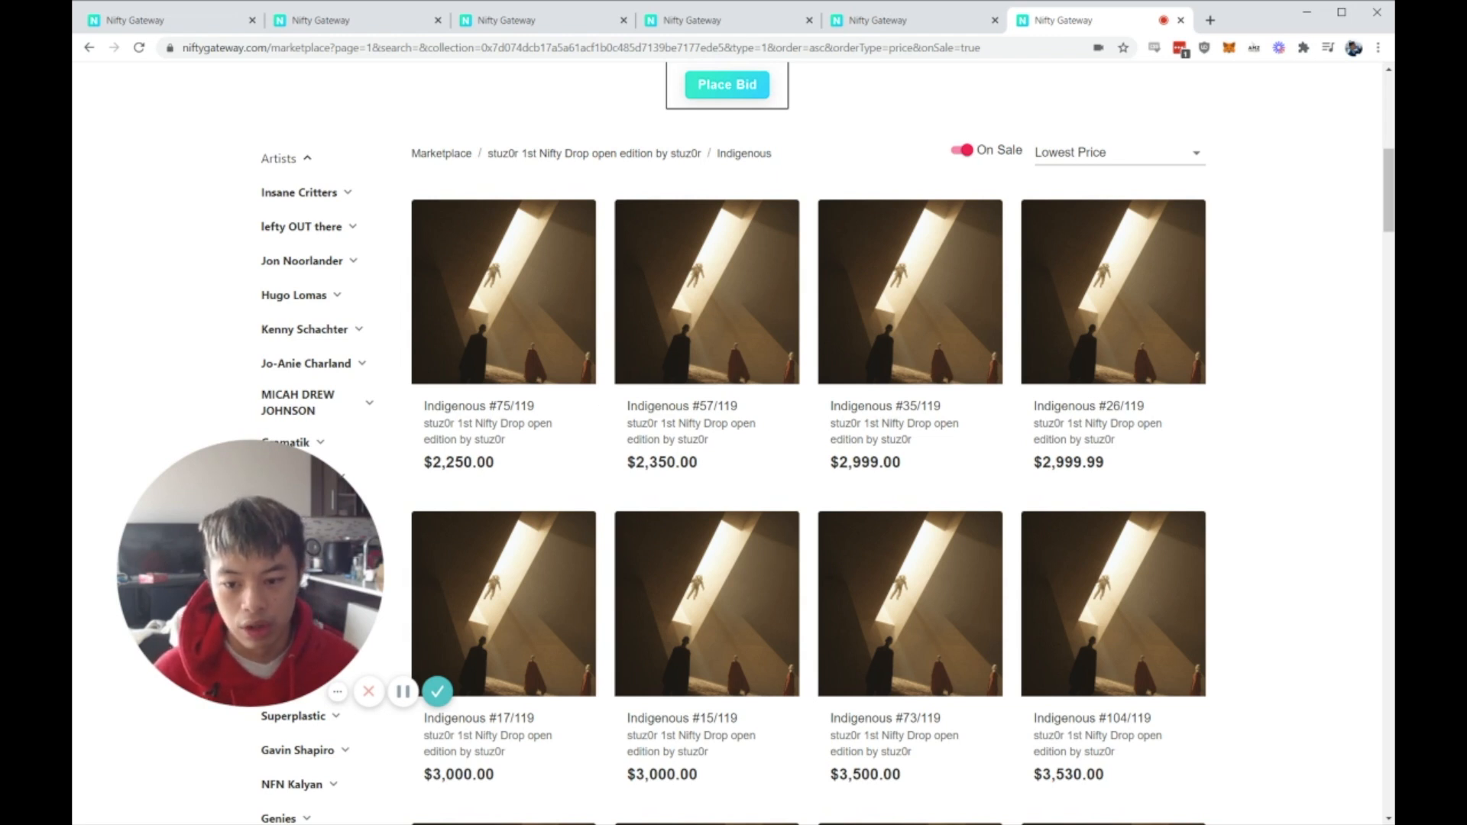
double_click(656, 463)
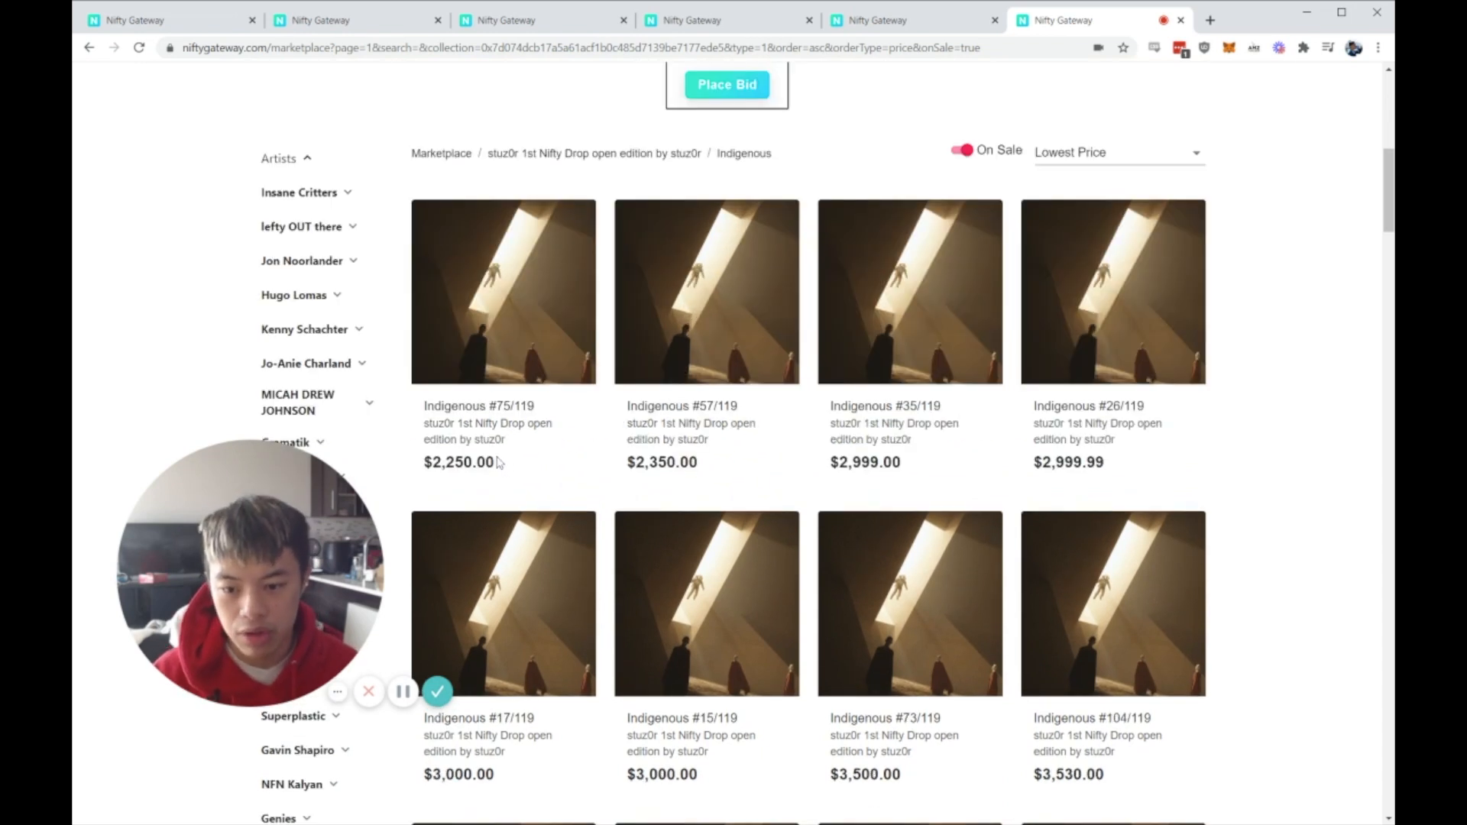
double_click(461, 463)
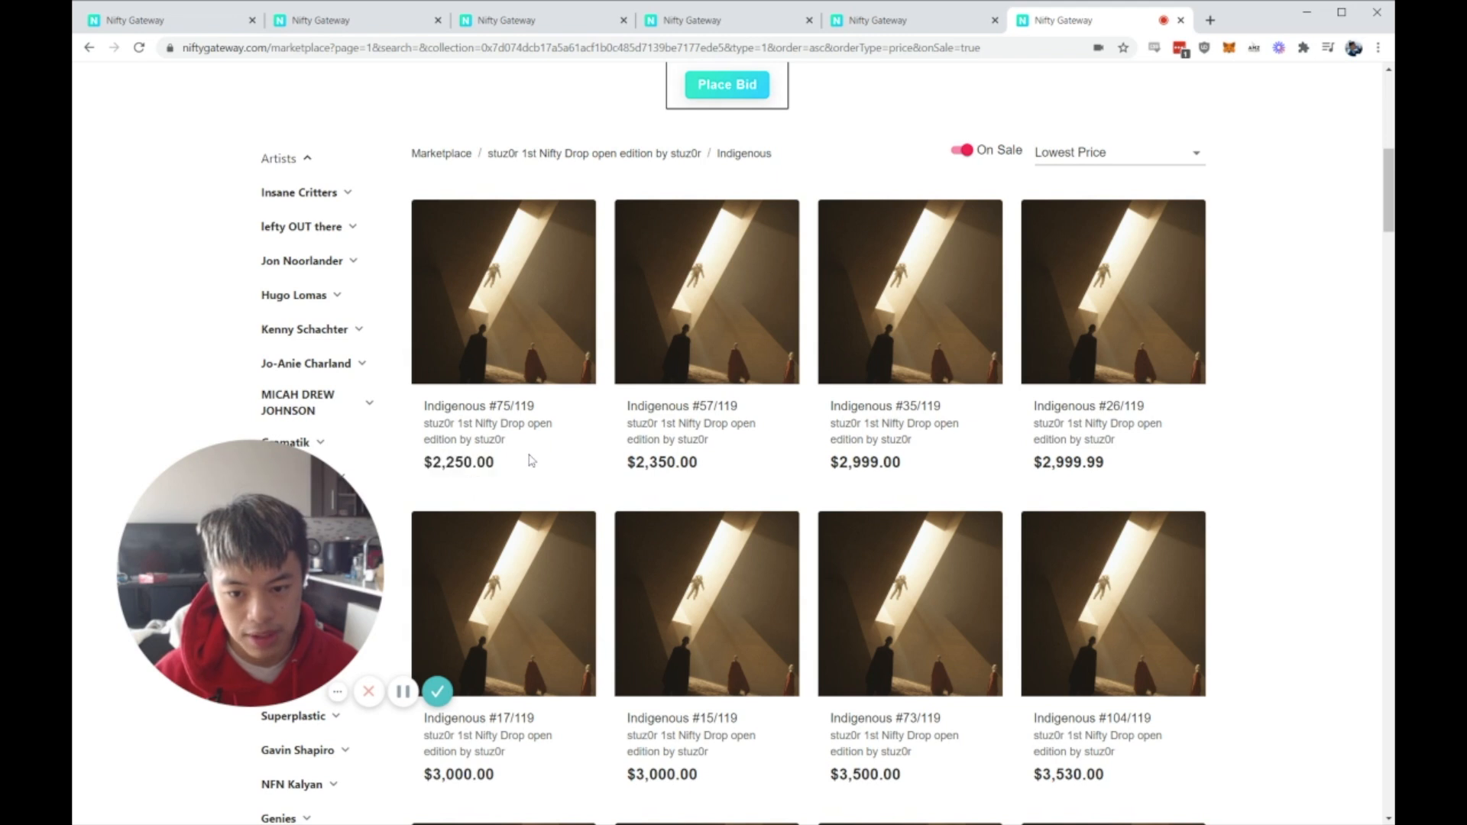
mouse_move(601, 435)
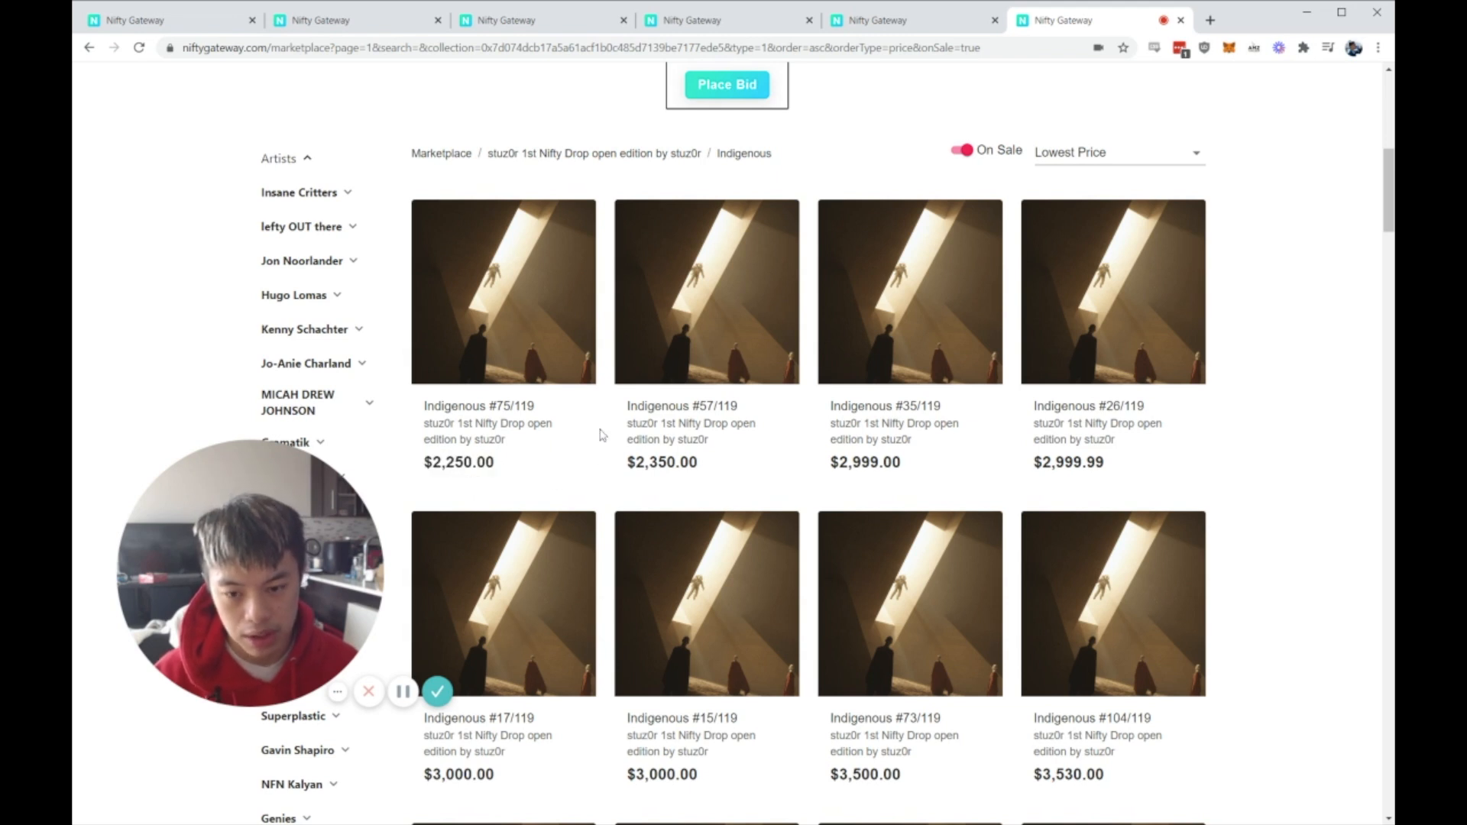
mouse_move(557, 462)
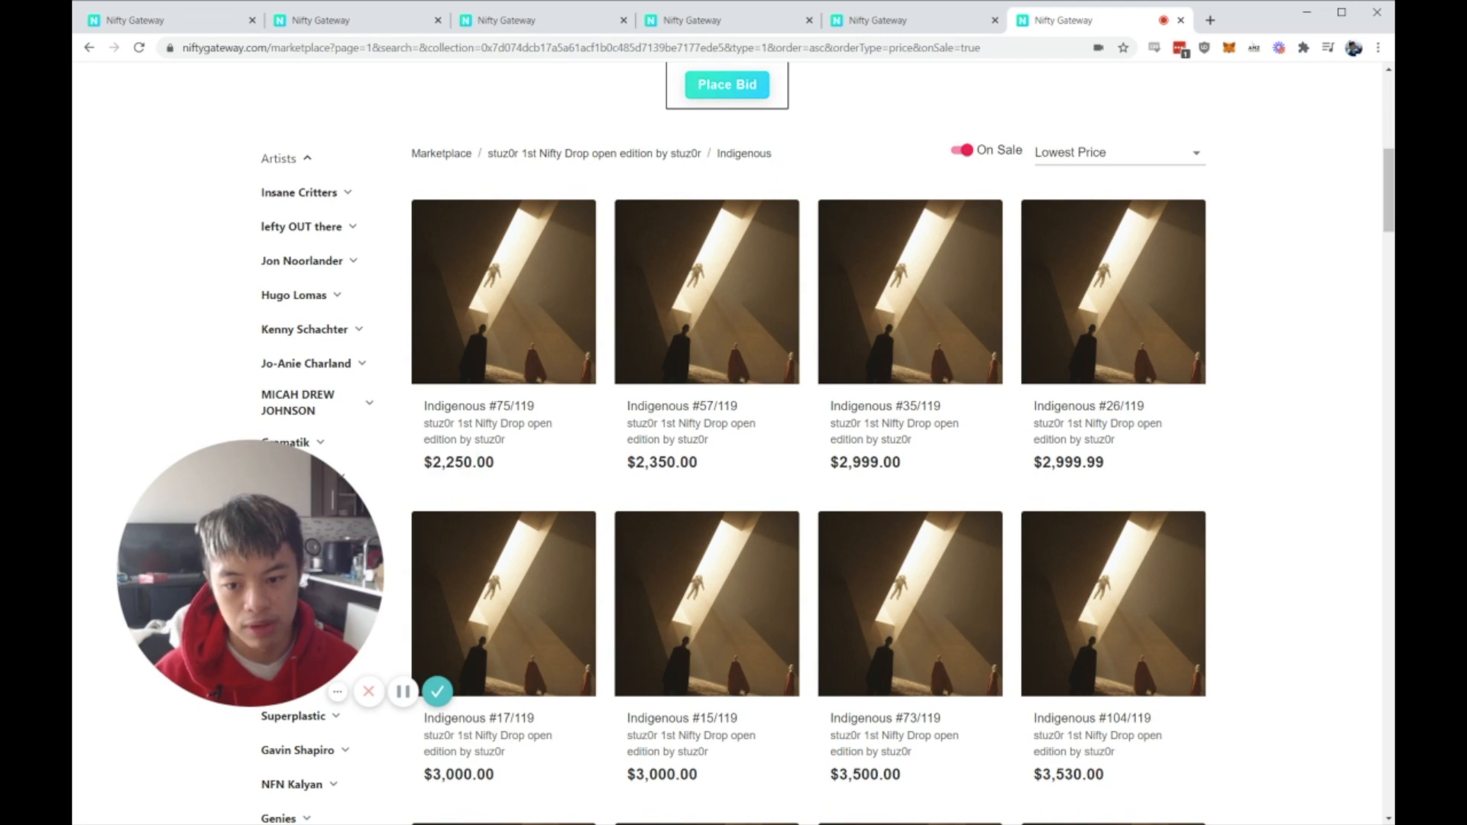
double_click(458, 463)
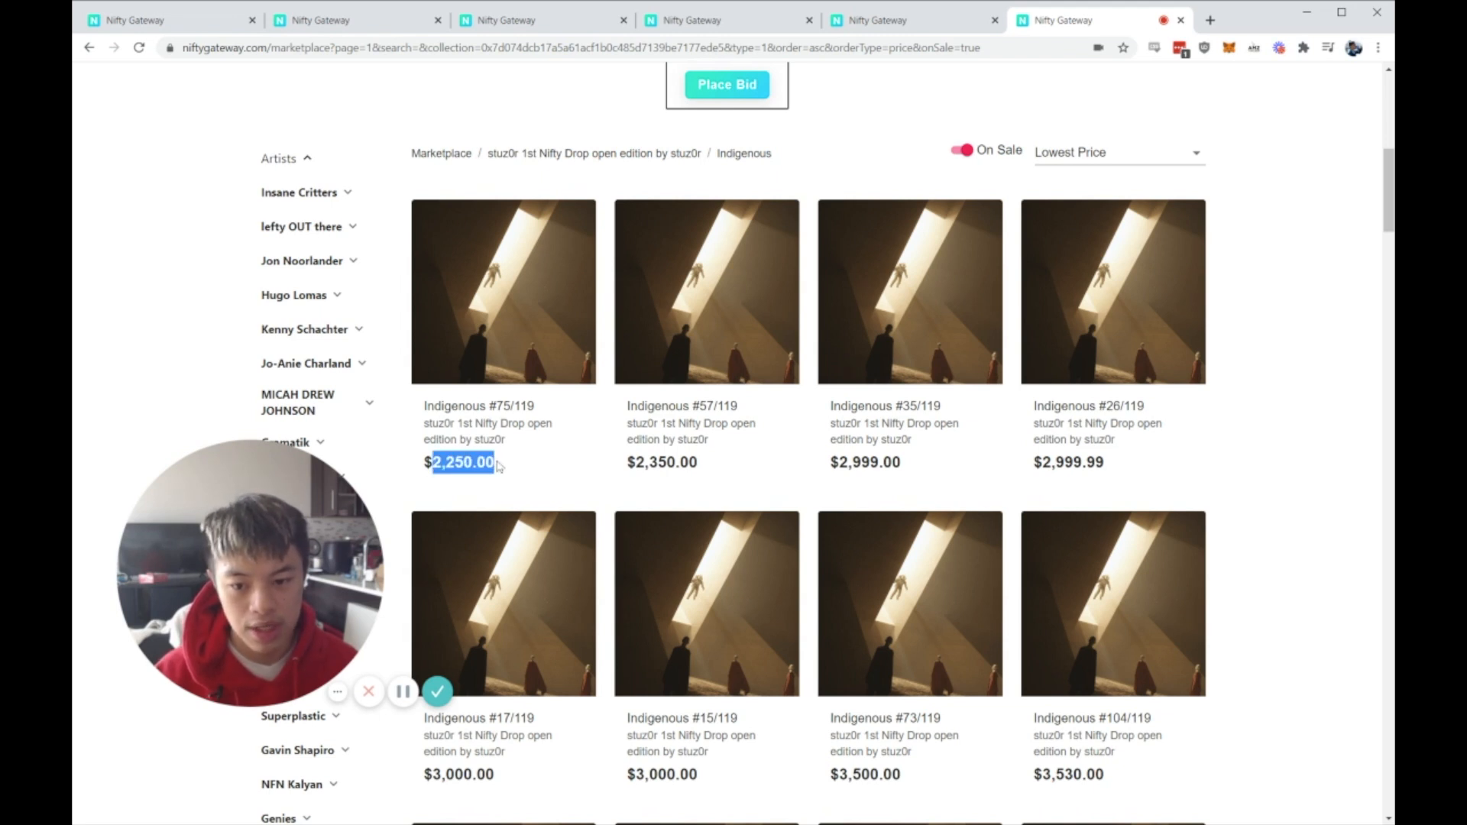